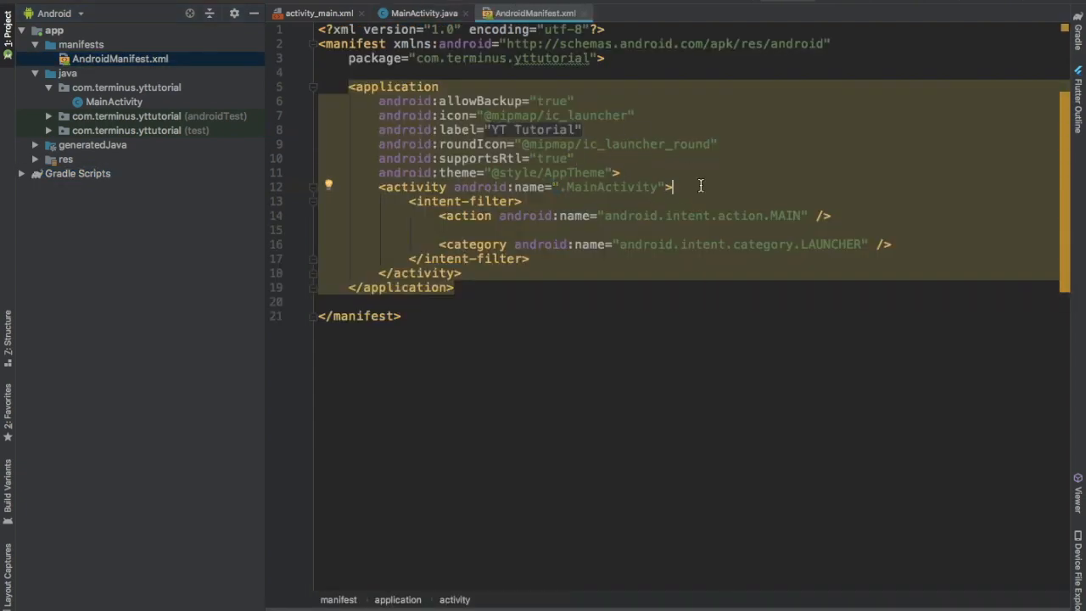
Step: Add resizeableActivity, supportsPictureInPicture and configChanges (orientation, screenLayout, screenSize, smallestScreenSize) to MainActivity
key("Enter")
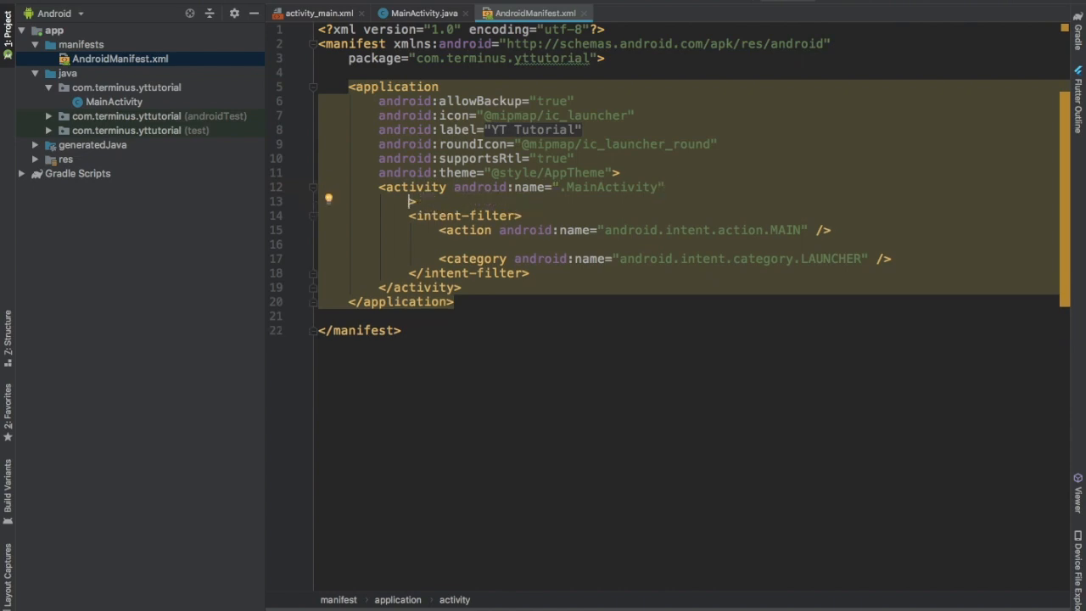
type("resizeableActivity=\"true")
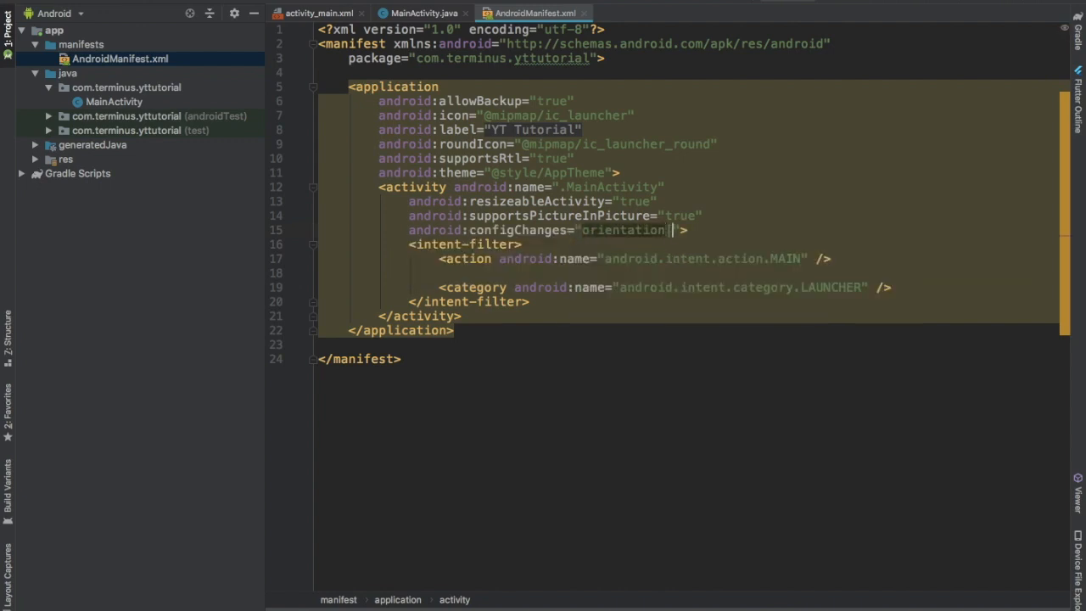
type("|screenLayout")
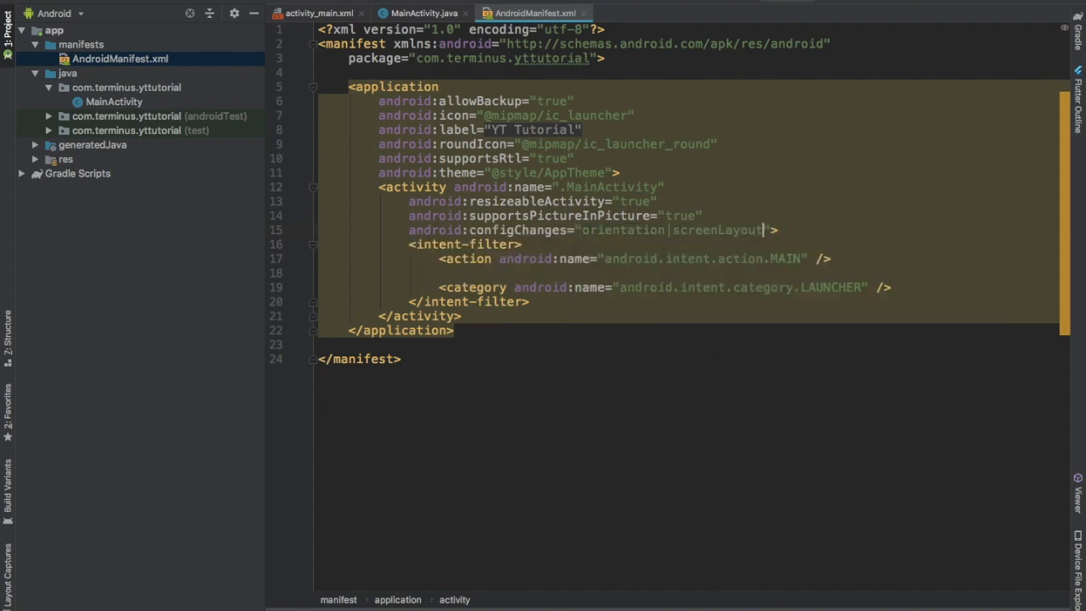
type("screenSize")
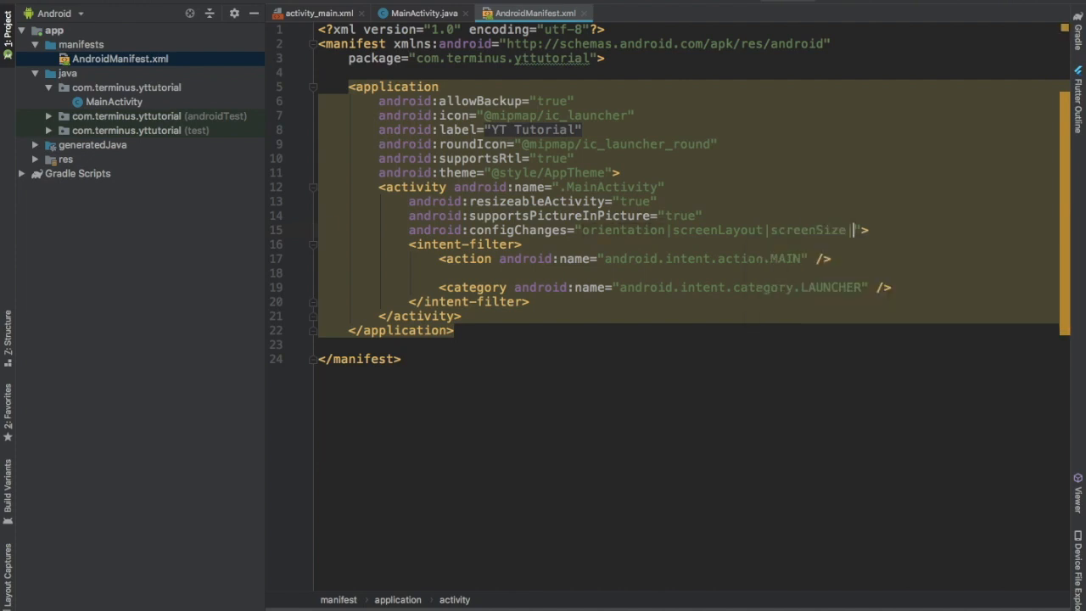
type("|smallestScreenSize")
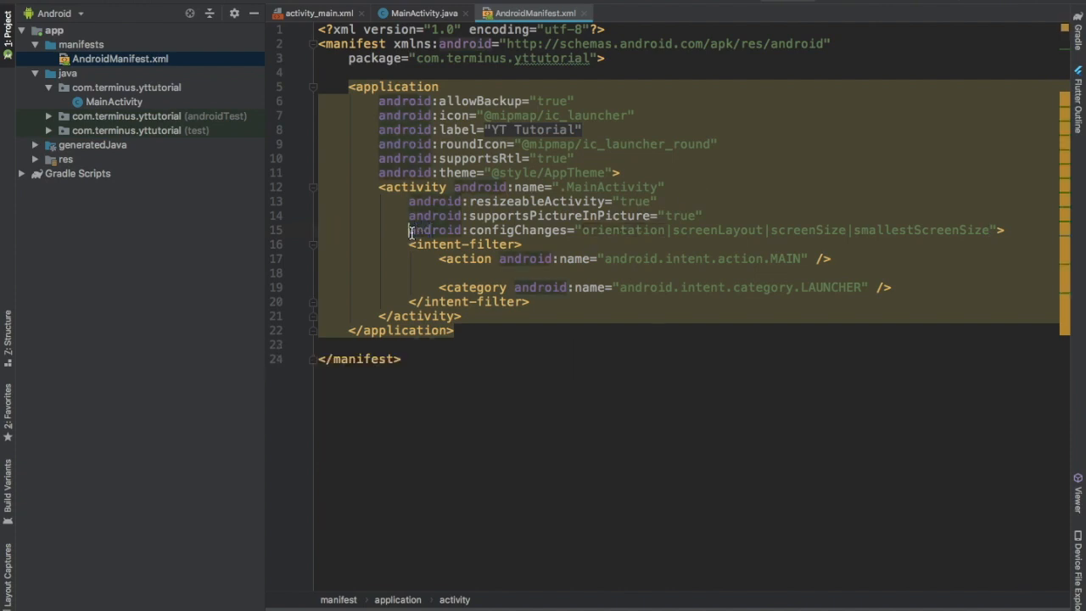
left_click(410, 230)
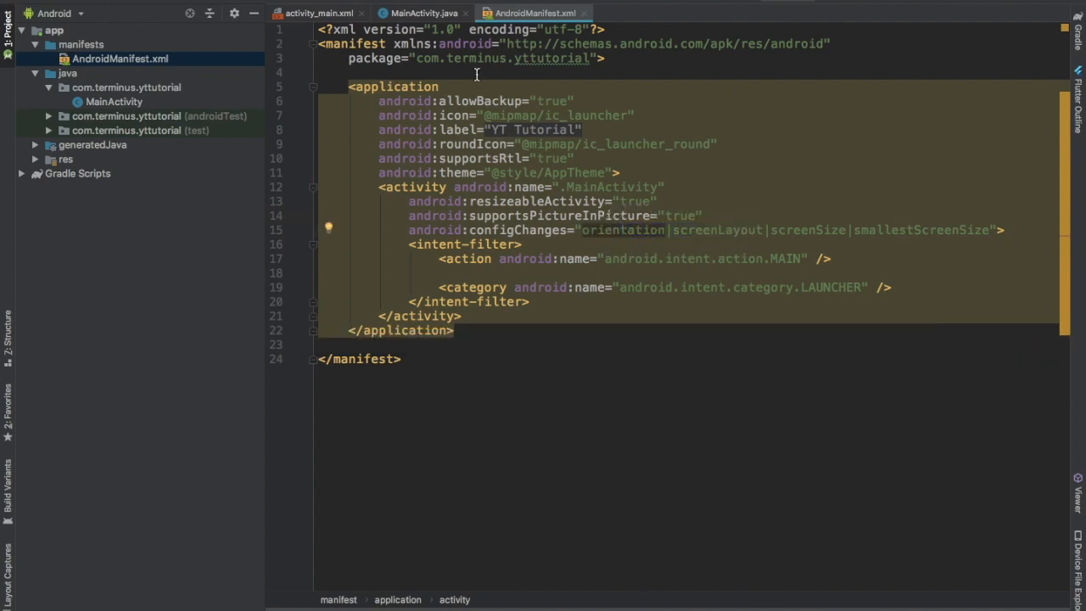
mouse_move(433, 13)
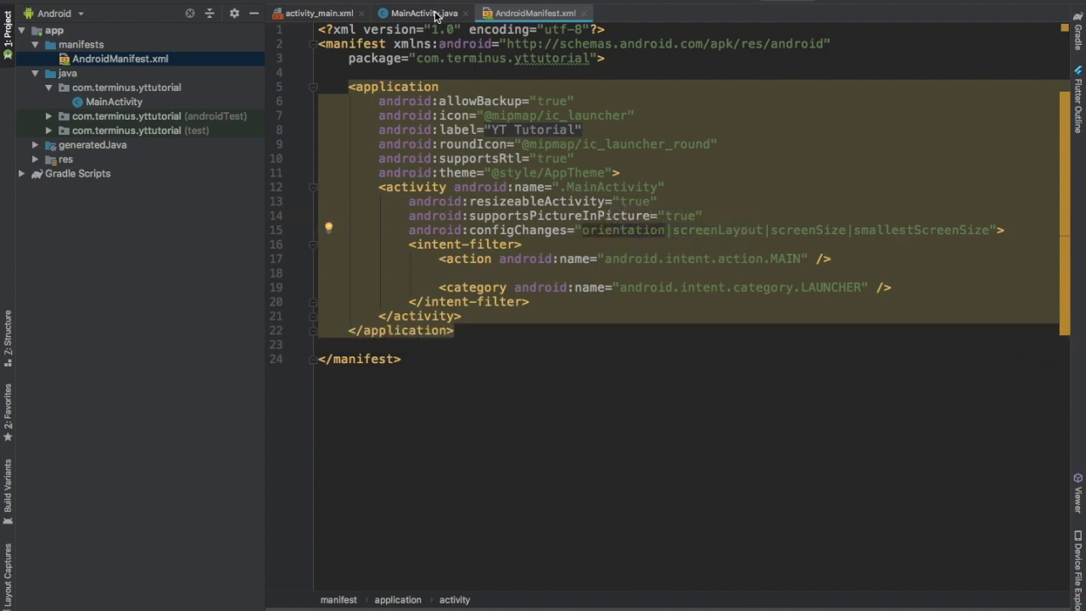
Step: Override onUserLeaveHint in MainActivity.java
left_click(421, 13)
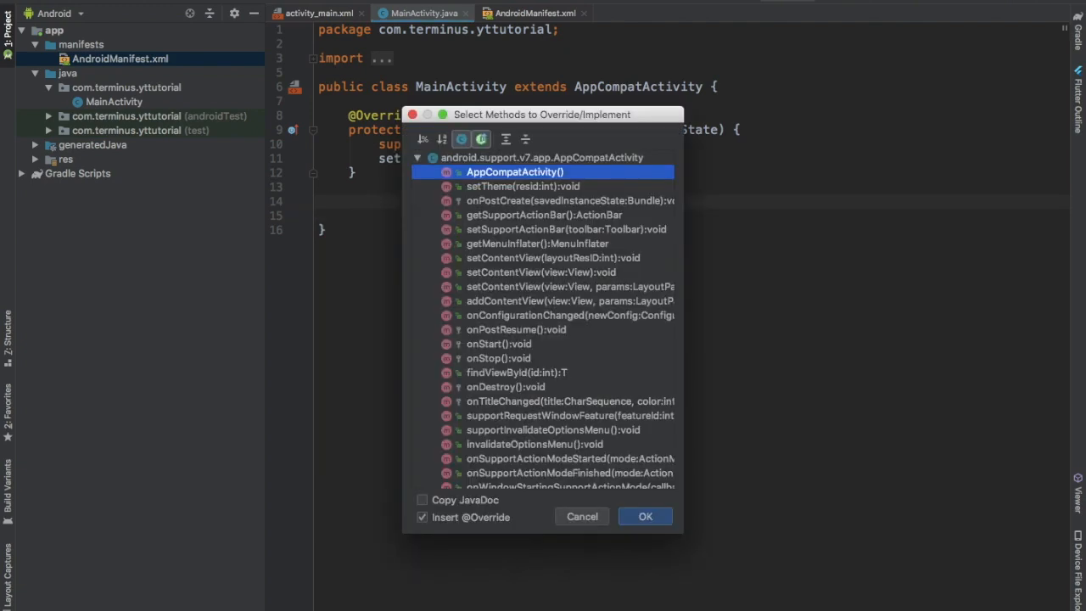
type("onuser")
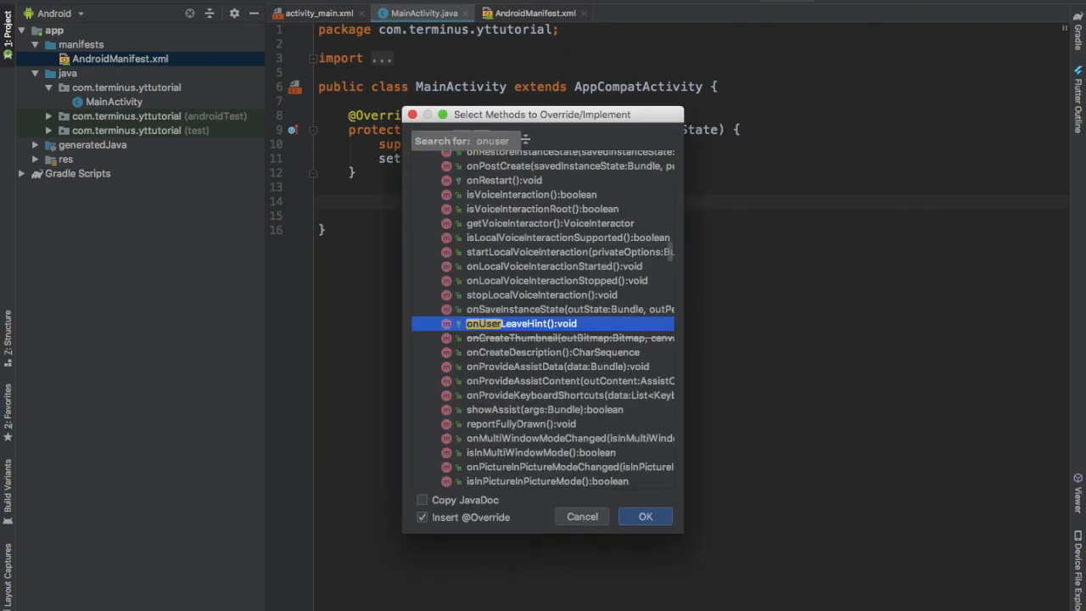
left_click(644, 516)
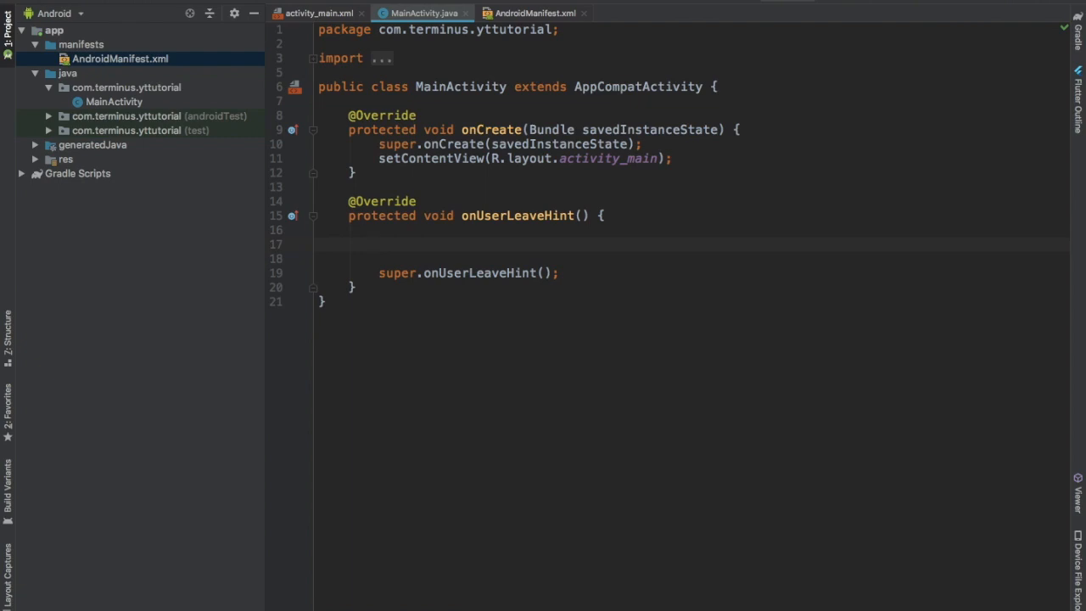
Step: Declare PictureInPictureParams built with a 1:1 Rational aspect ratio
type("PictureInPictureParams")
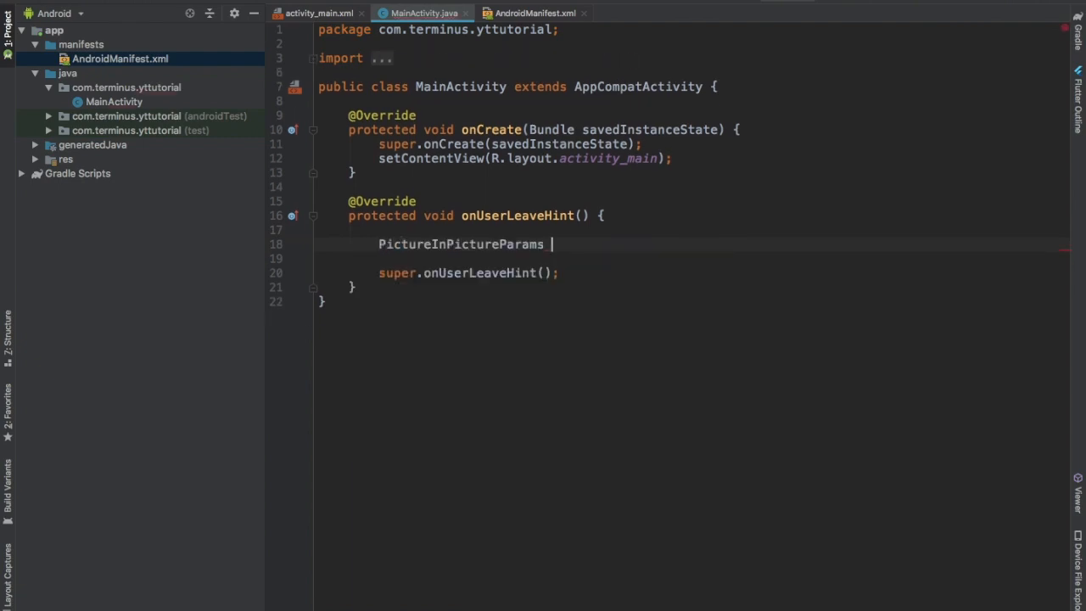
type("pipp = new")
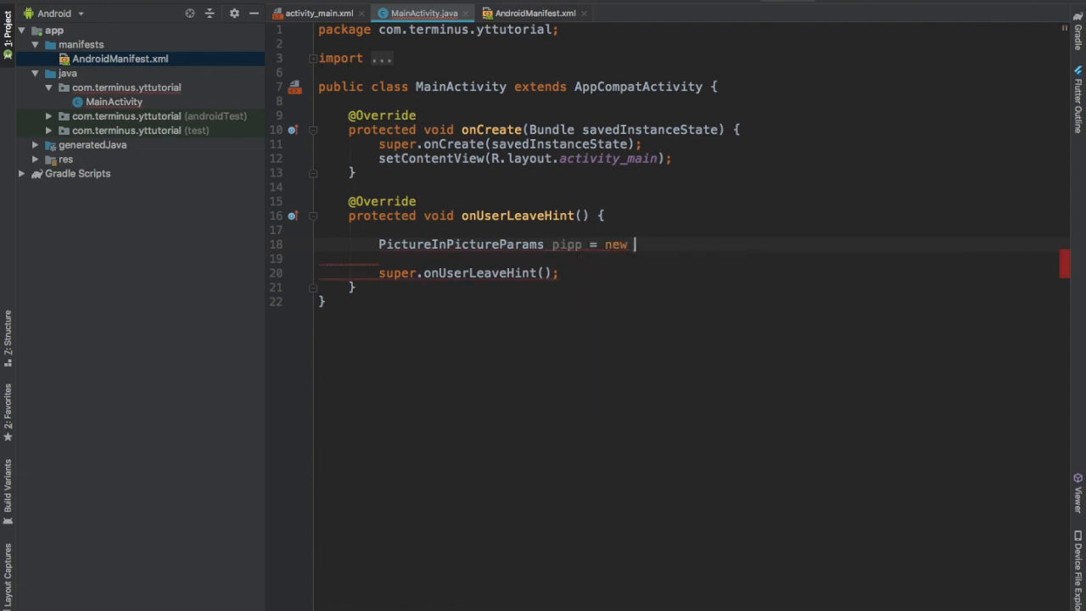
type("PictureInPictureParams()")
left_click(687, 257)
type(".se")
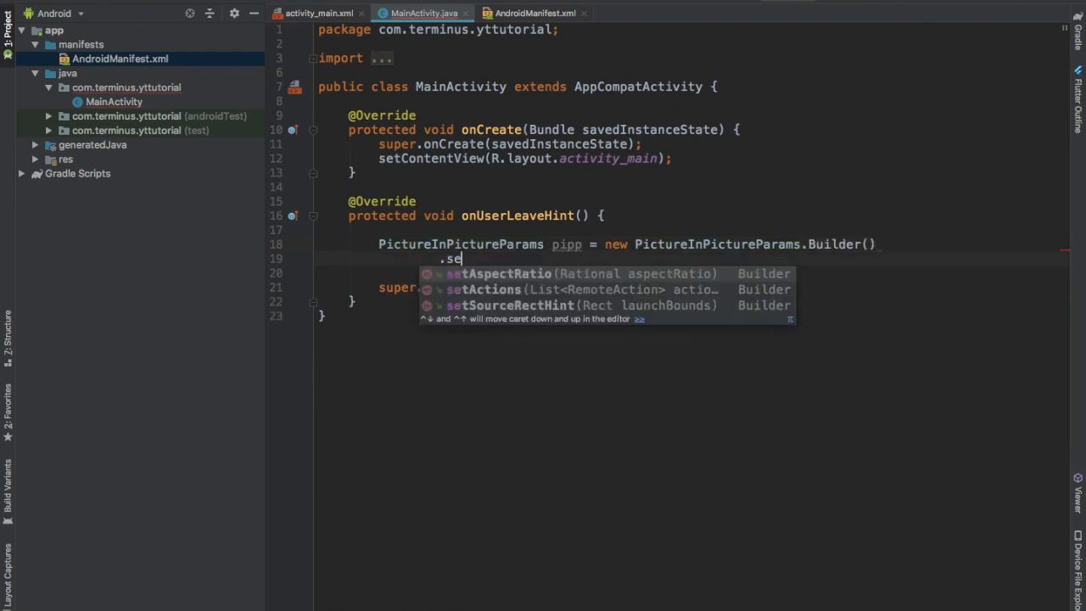
left_click(505, 273)
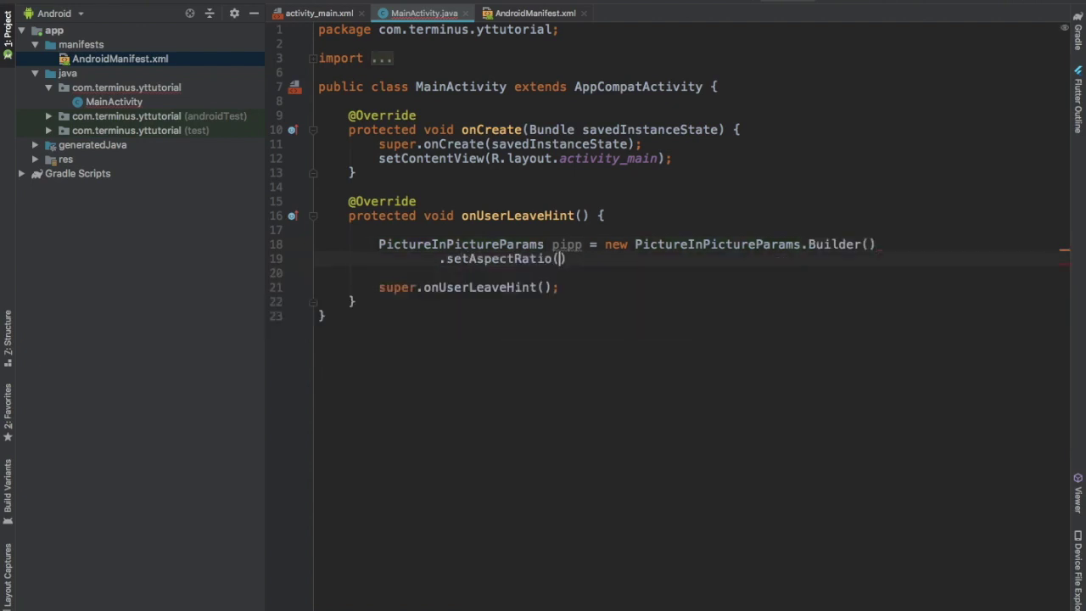
type("new Rational(1, 1")
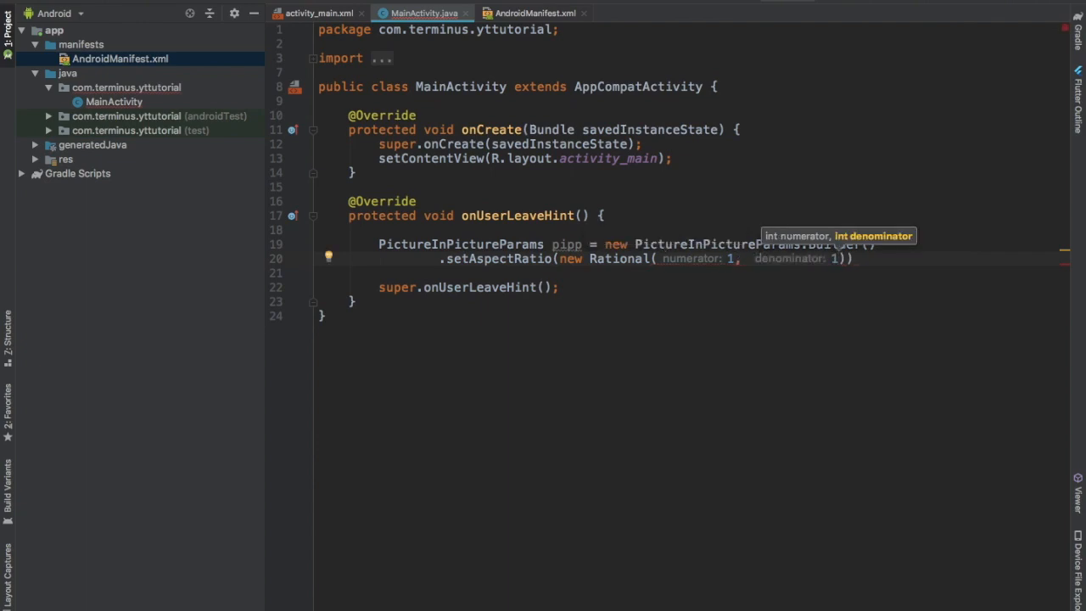
mouse_move(721, 258)
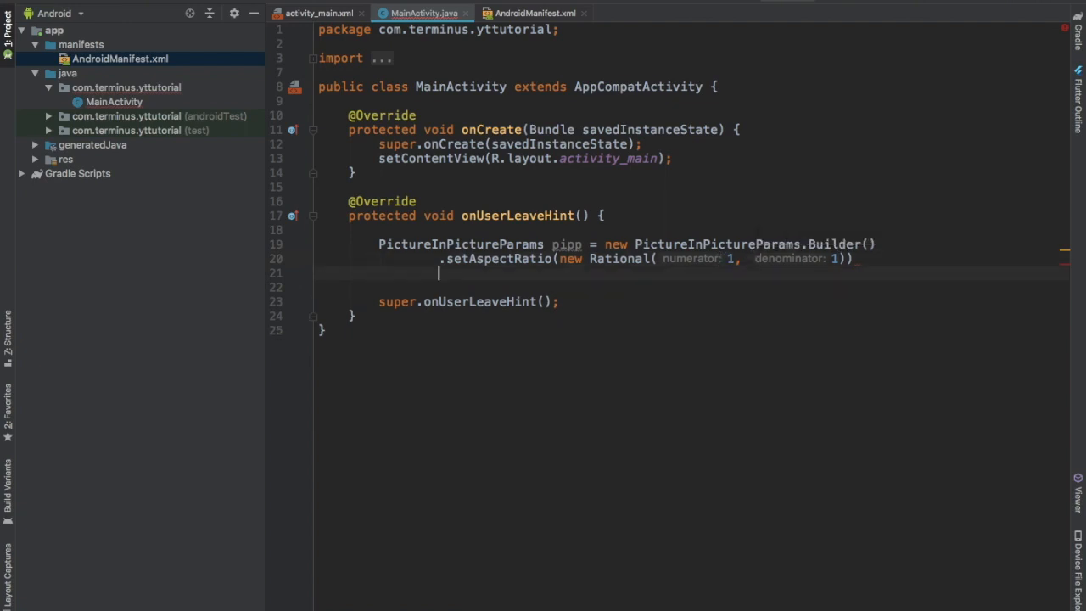
Step: Finish the builder with .build() and call enterPictureInPictureMode with the params
type(".build();")
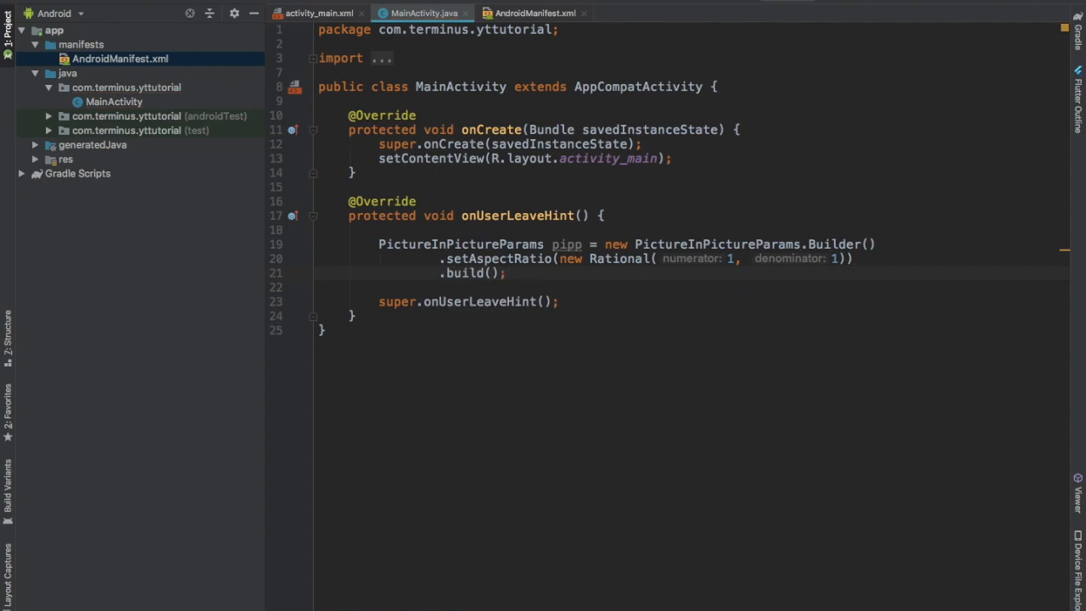
type("enterPictureInPictureMode(")
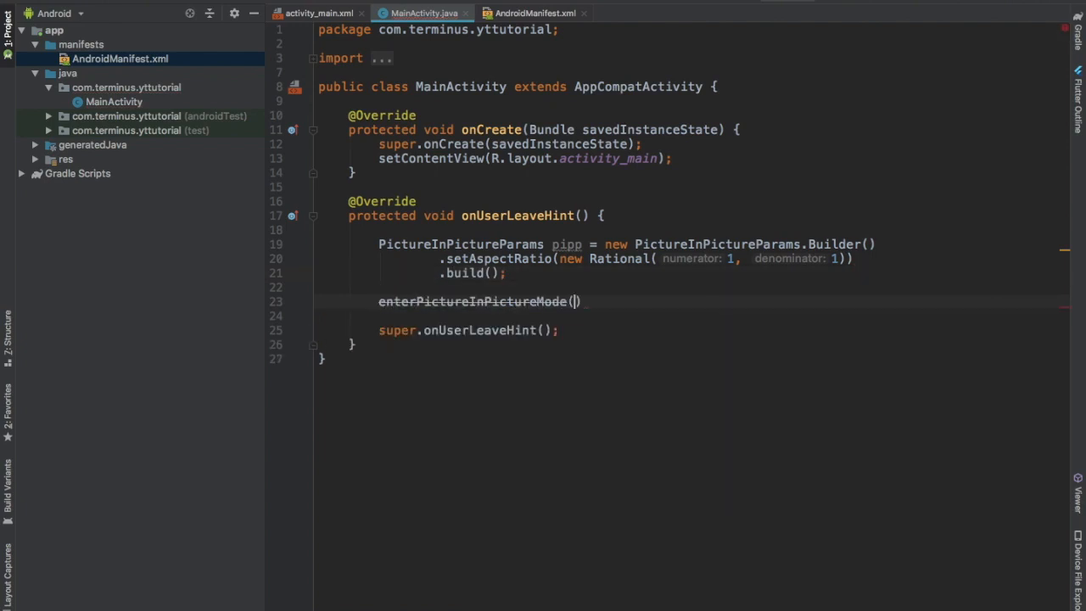
type("pip")
type("pict")
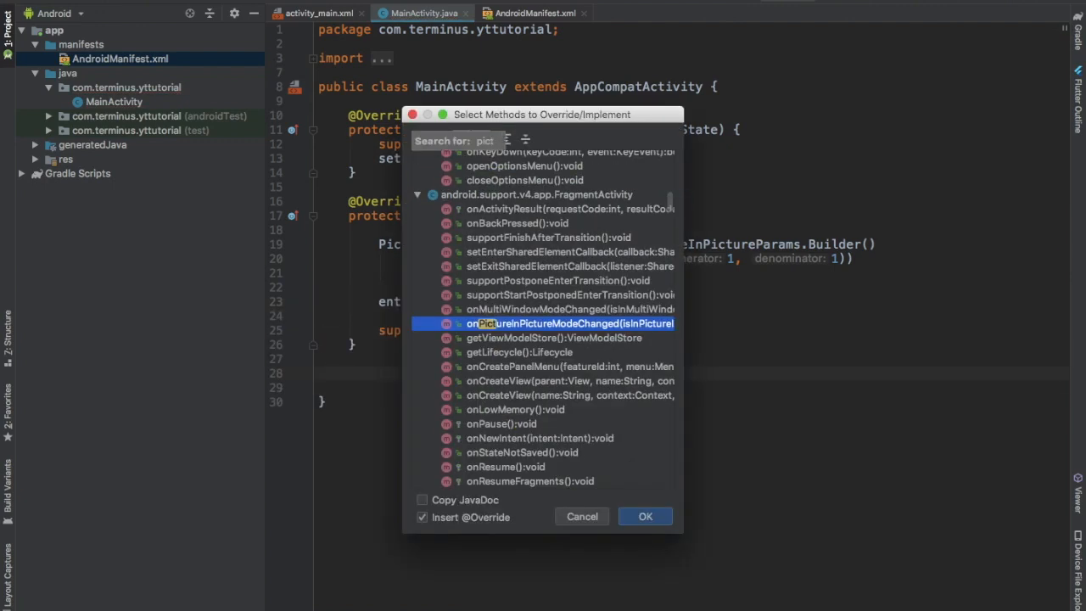
Step: Override onPictureInPictureModeChanged with room for code above the super call
type("u")
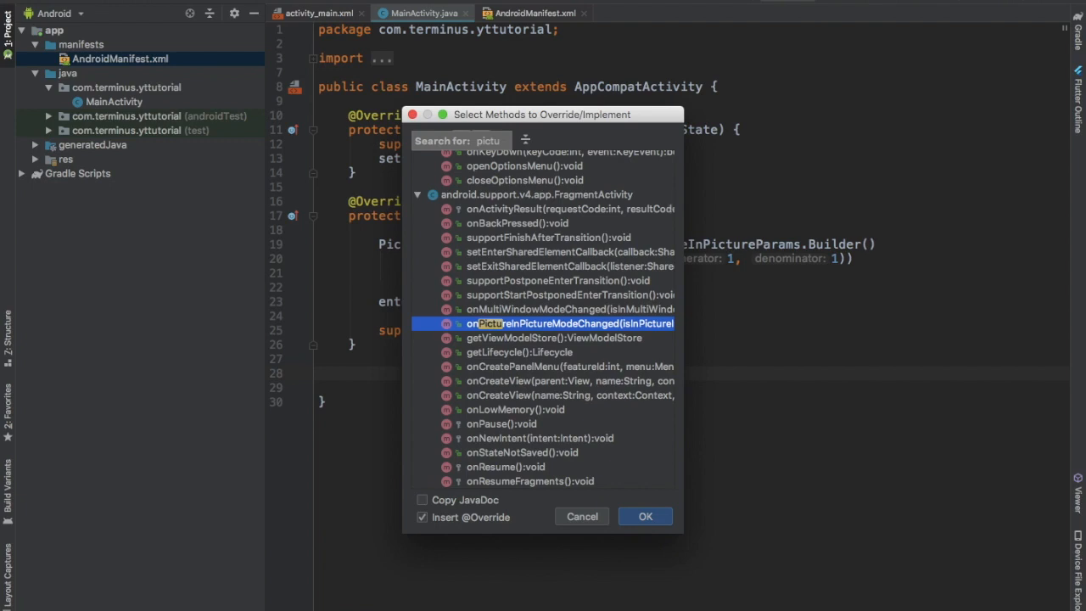
left_click(645, 516)
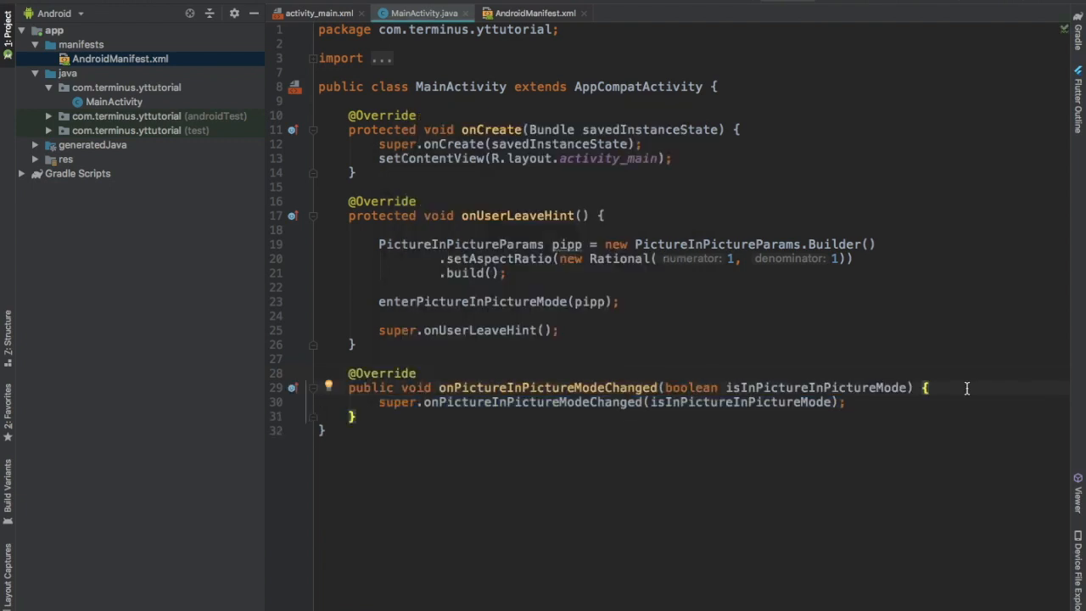
key("enter")
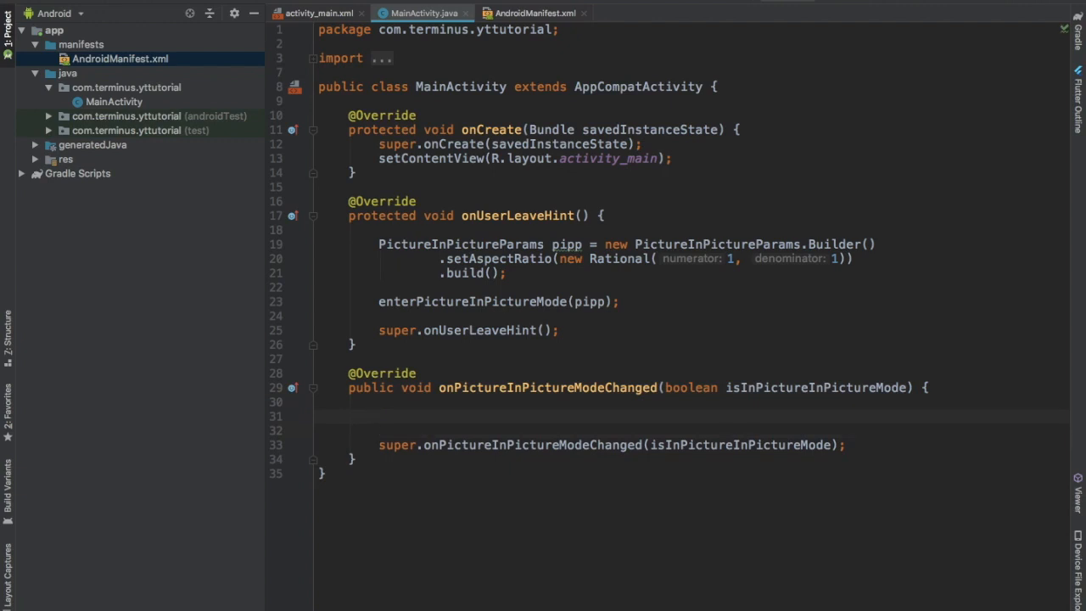
Step: Hide the support action bar when isInPictureInPictureMode is true, then run the app
type("if (")
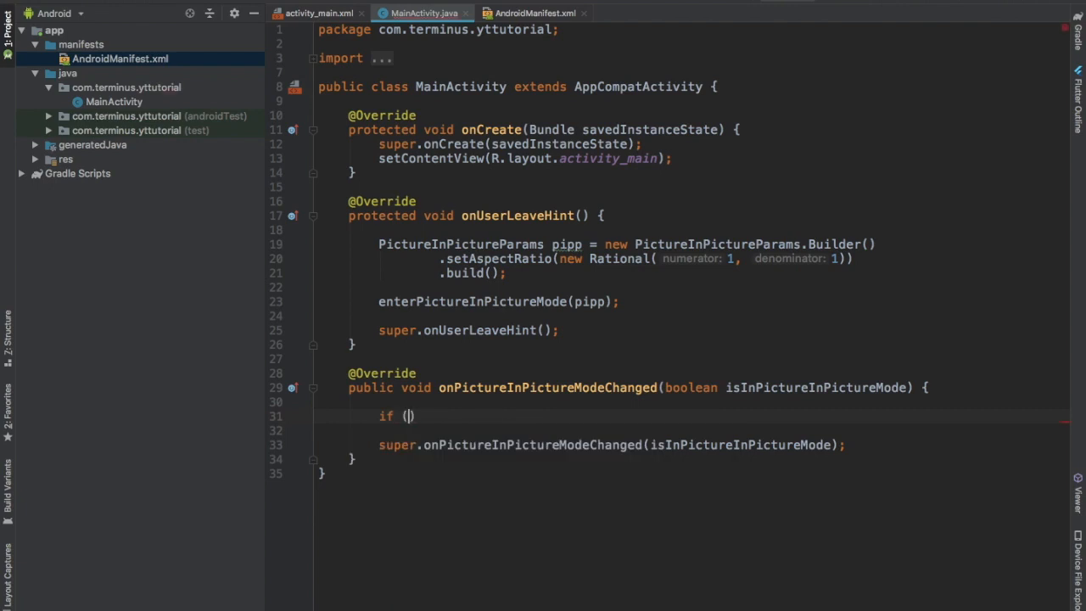
type("pi")
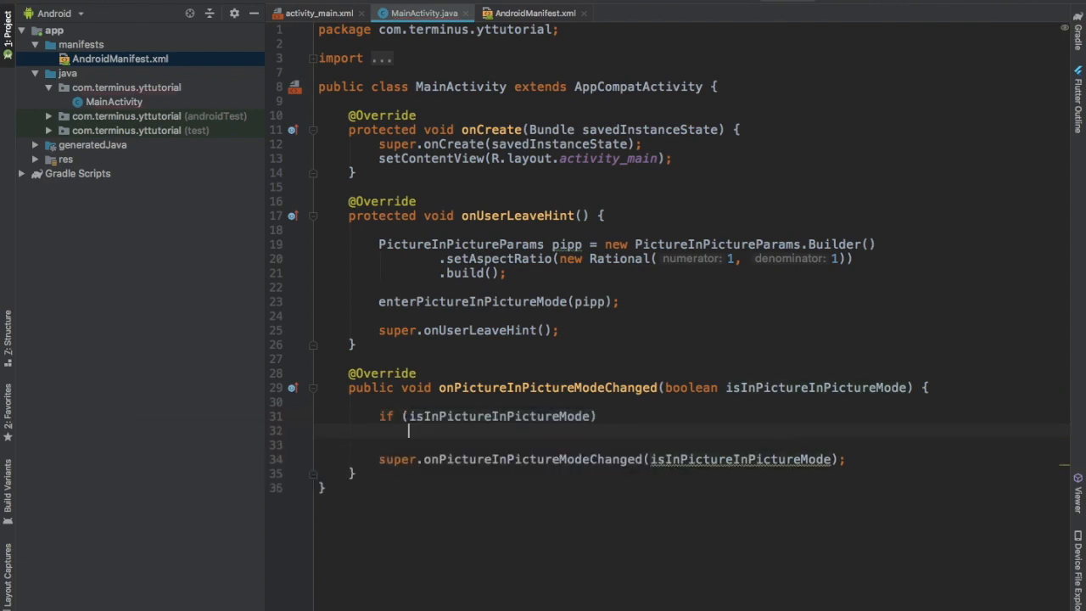
type("getSupportActionBar().")
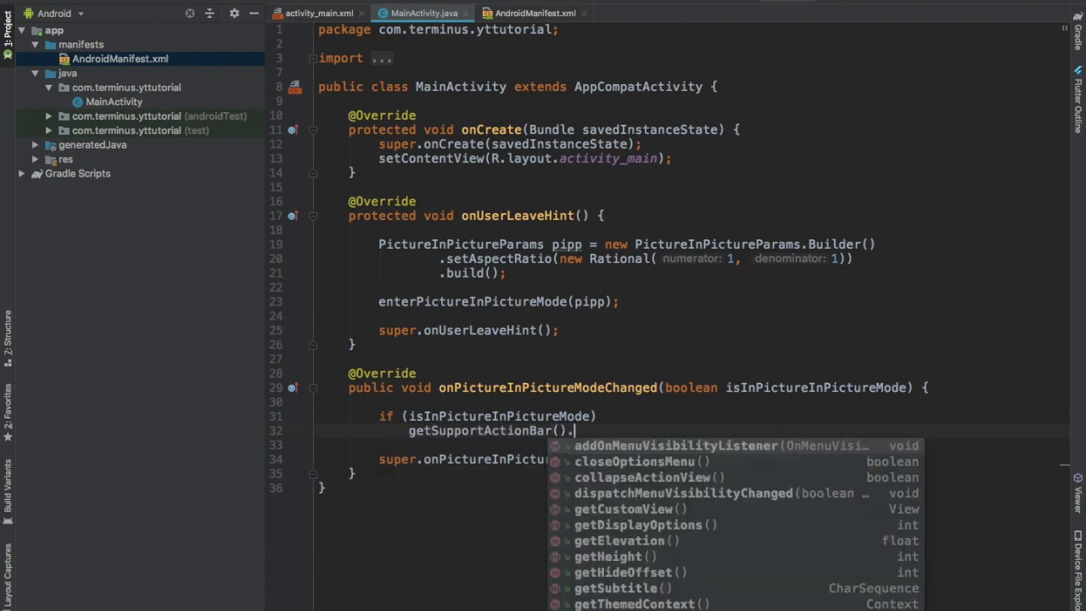
type("hide();")
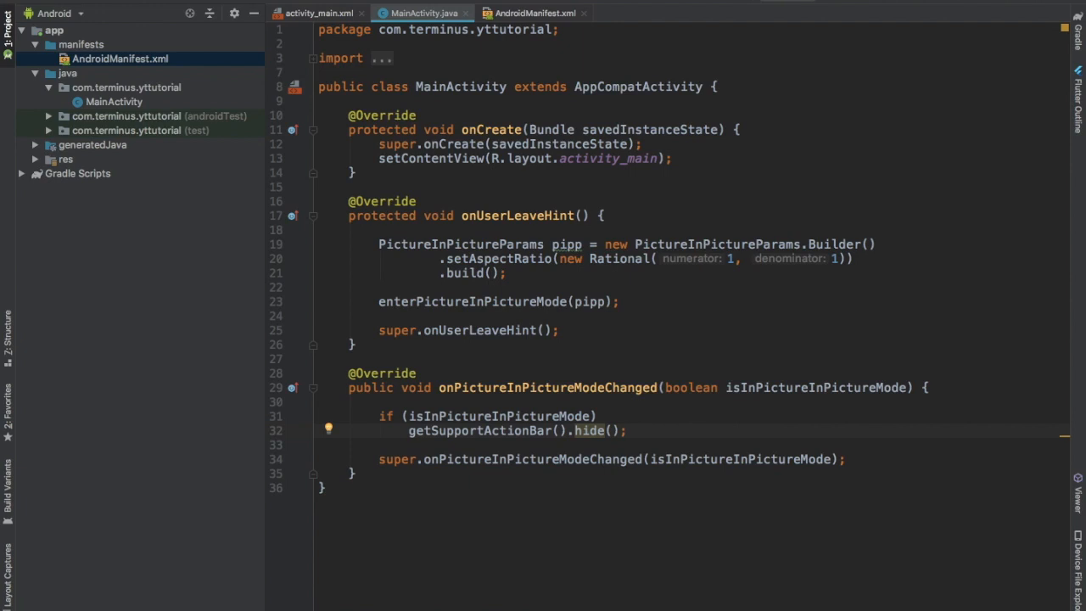
left_click(624, 431)
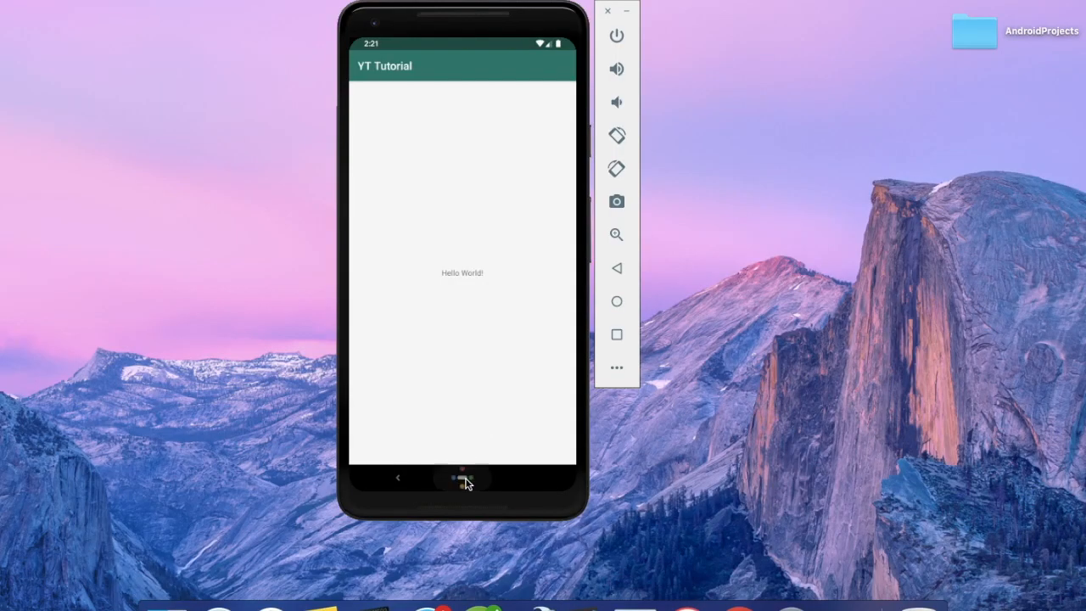
Step: Press Home in the emulator so the app drops into a picture-in-picture window and check it
left_click(461, 476)
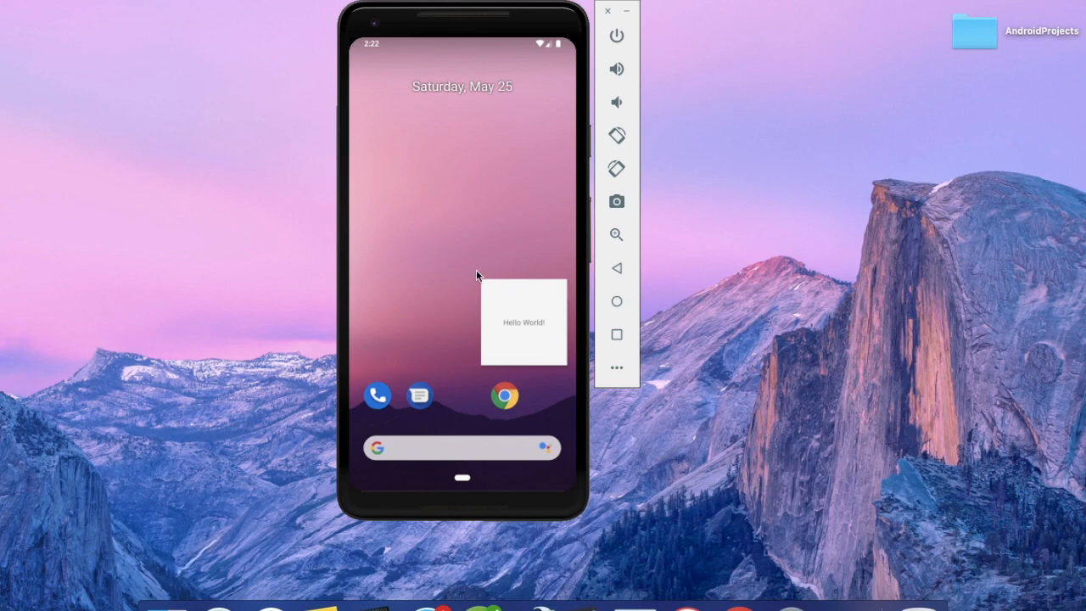
mouse_move(506, 329)
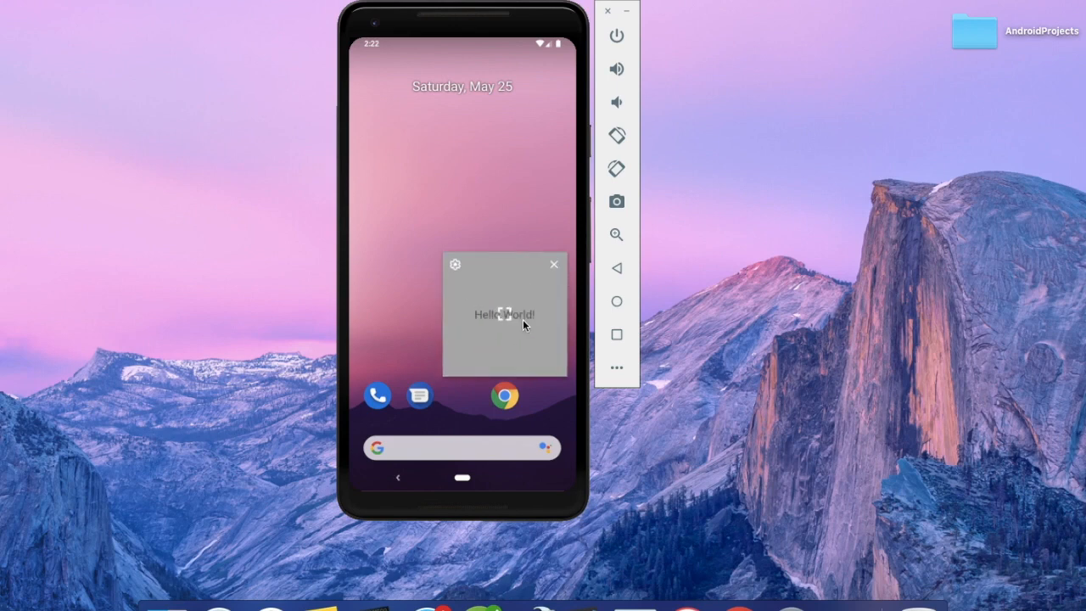
left_click(505, 314)
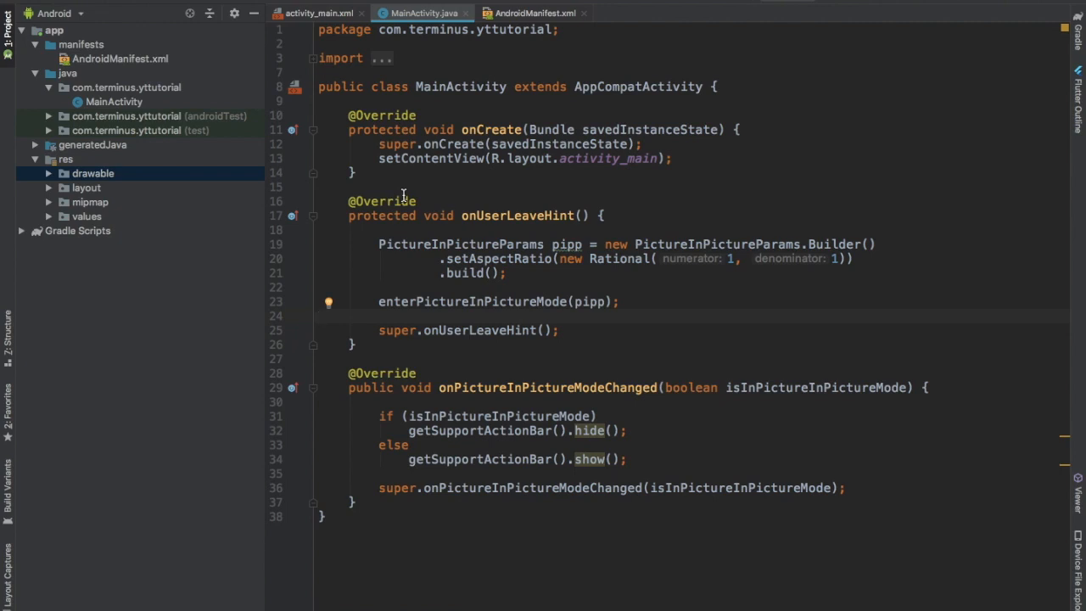
Step: Add .setActions(createAction()) to the builder and stub a List<RemoteAction> createAction method
left_click(320, 316)
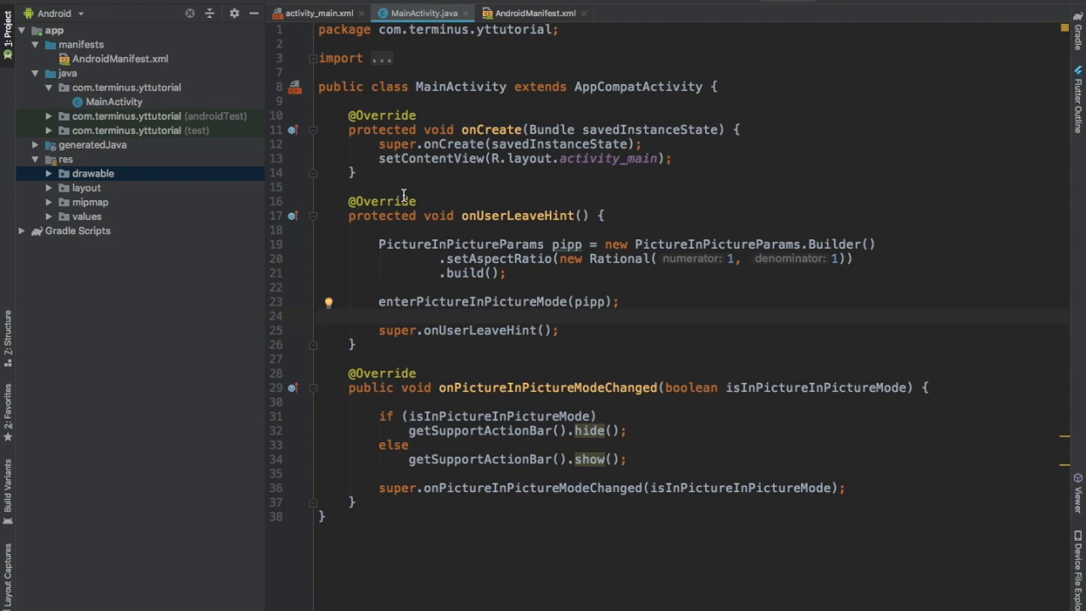
type(".setActions(")
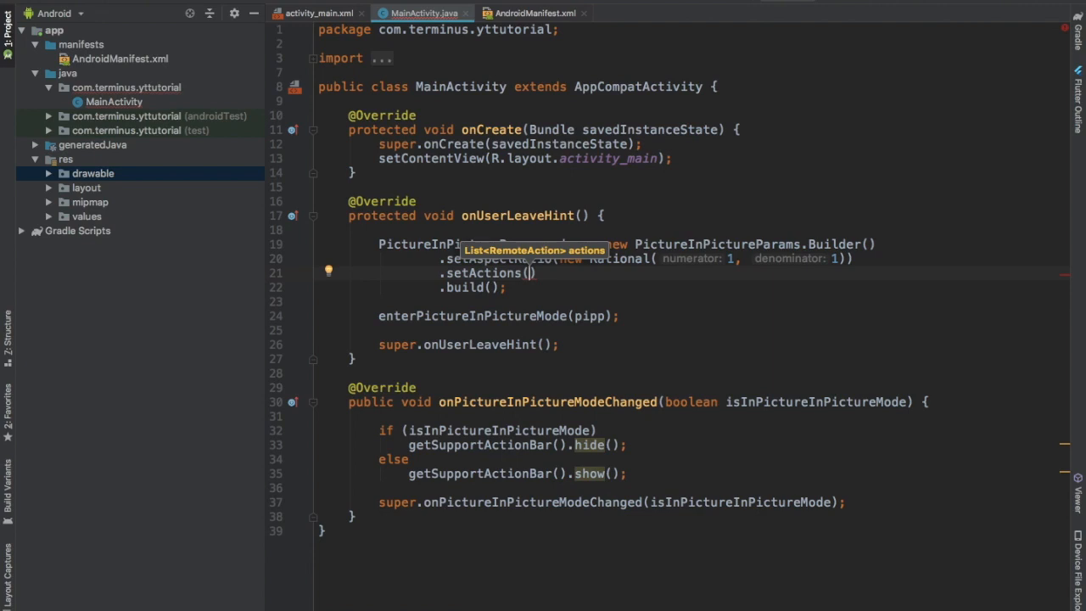
type("createAction(")
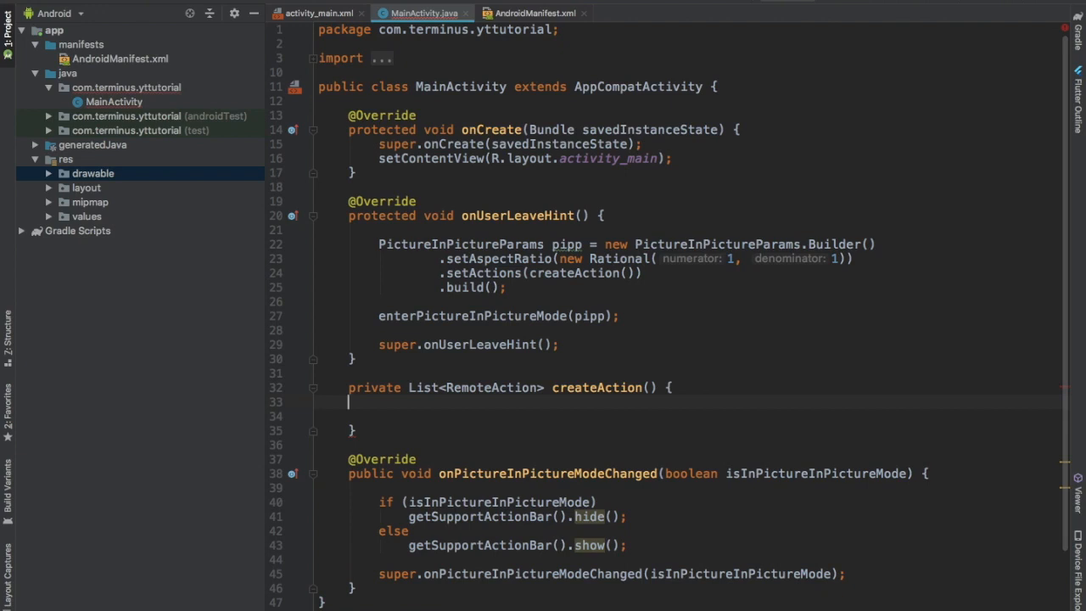
mouse_move(422, 407)
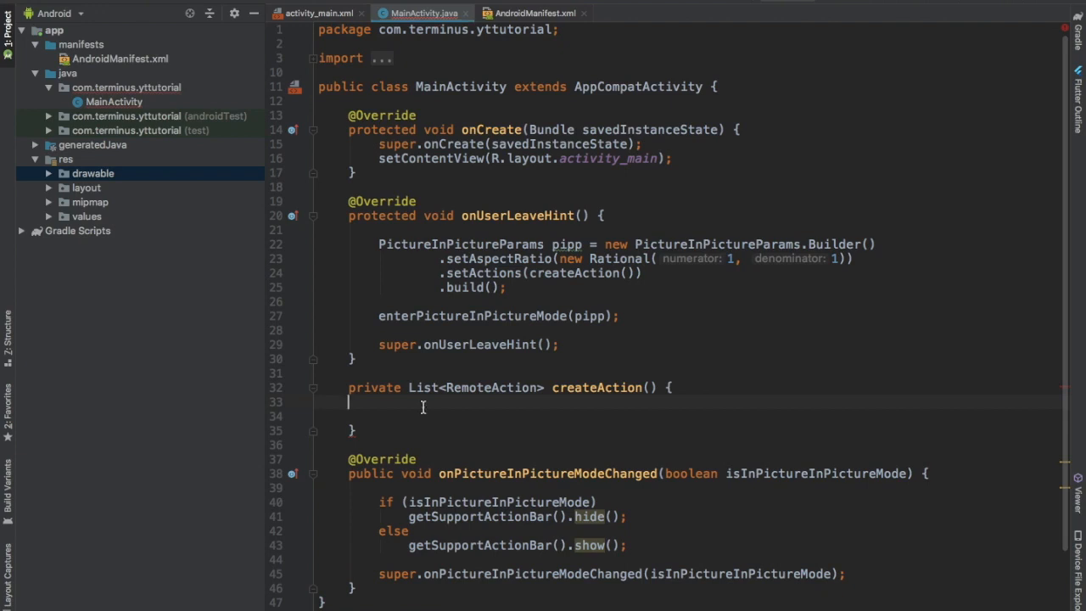
right_click(91, 173)
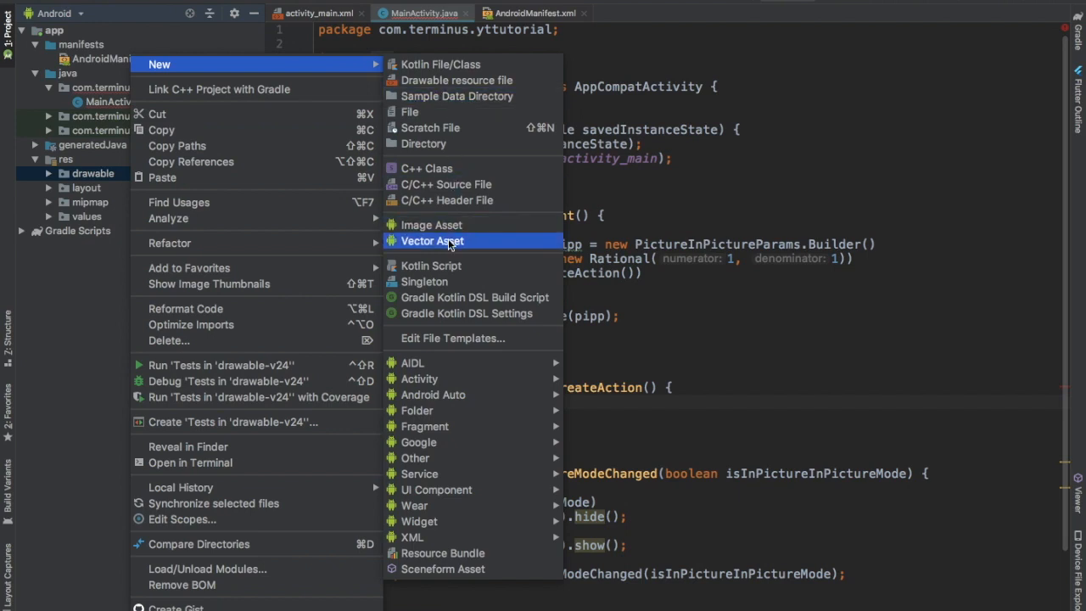
Step: Create a new vector asset in drawable using the clip-art message icon
left_click(431, 241)
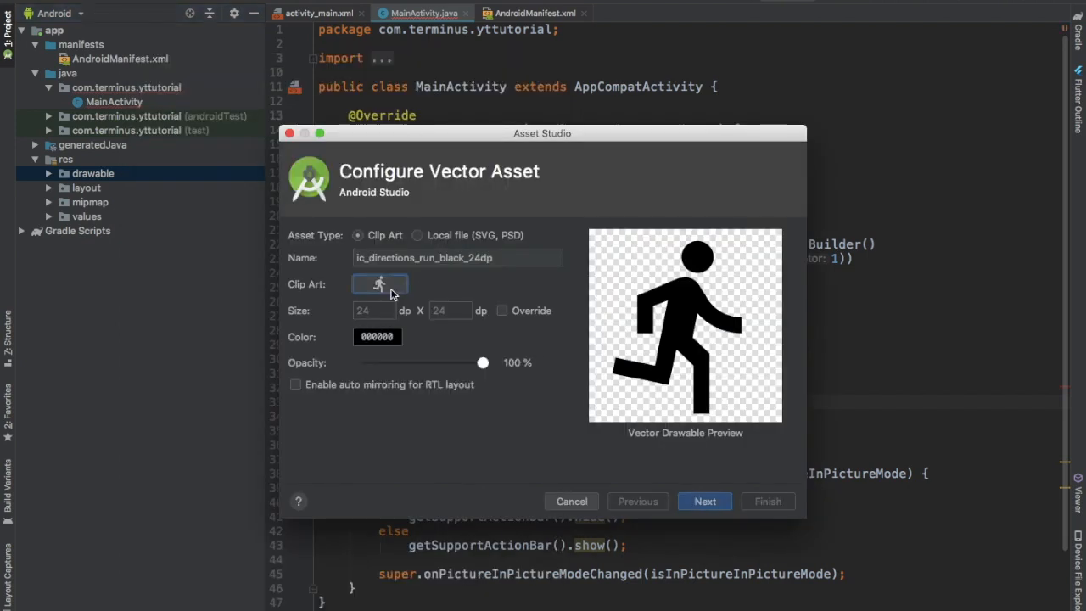
left_click(380, 283)
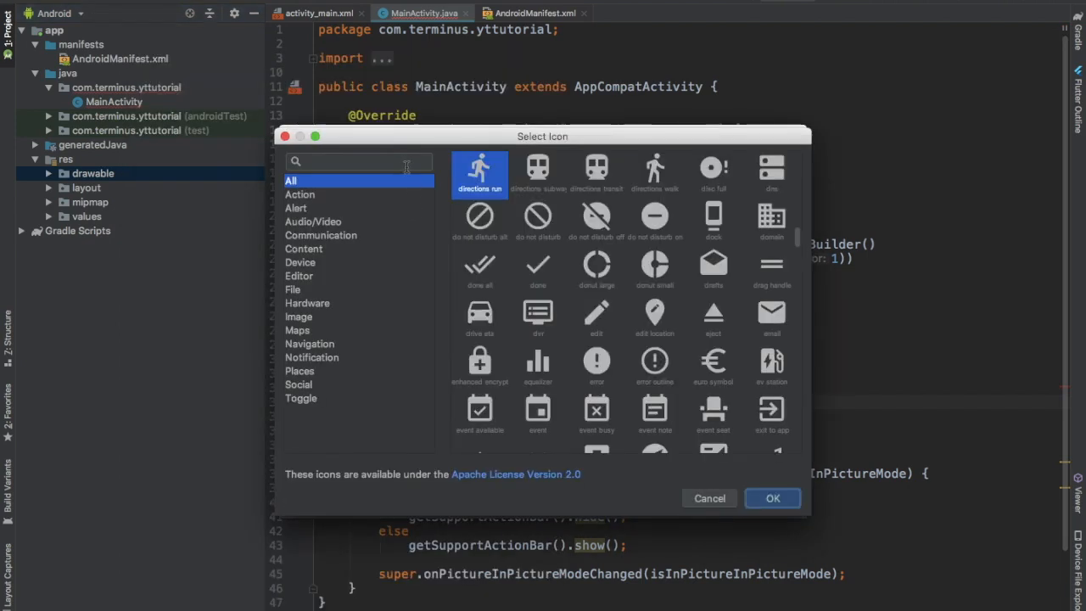
type("mess")
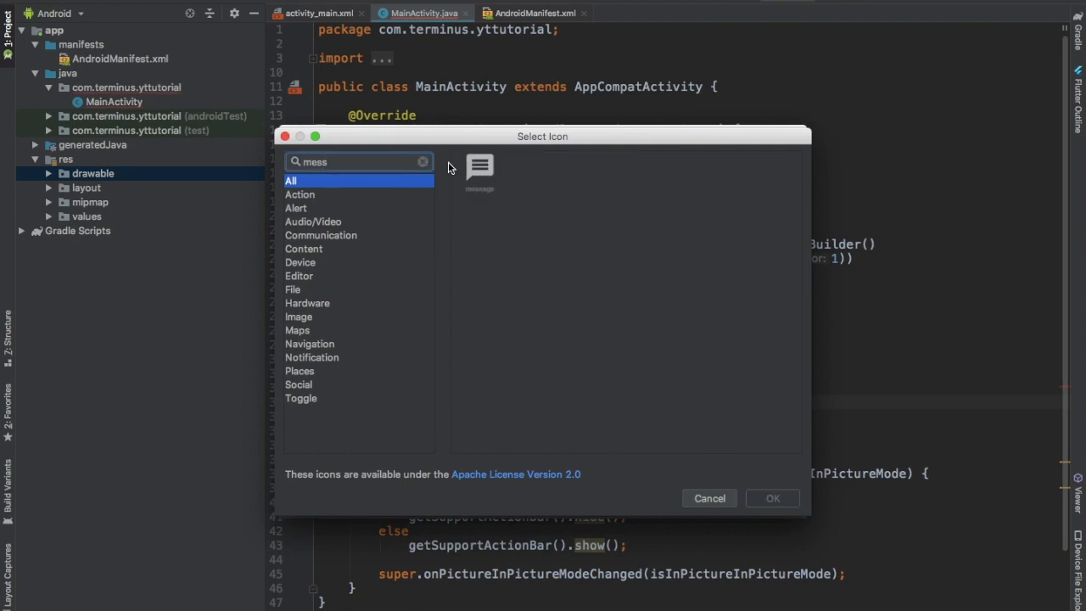
left_click(478, 173)
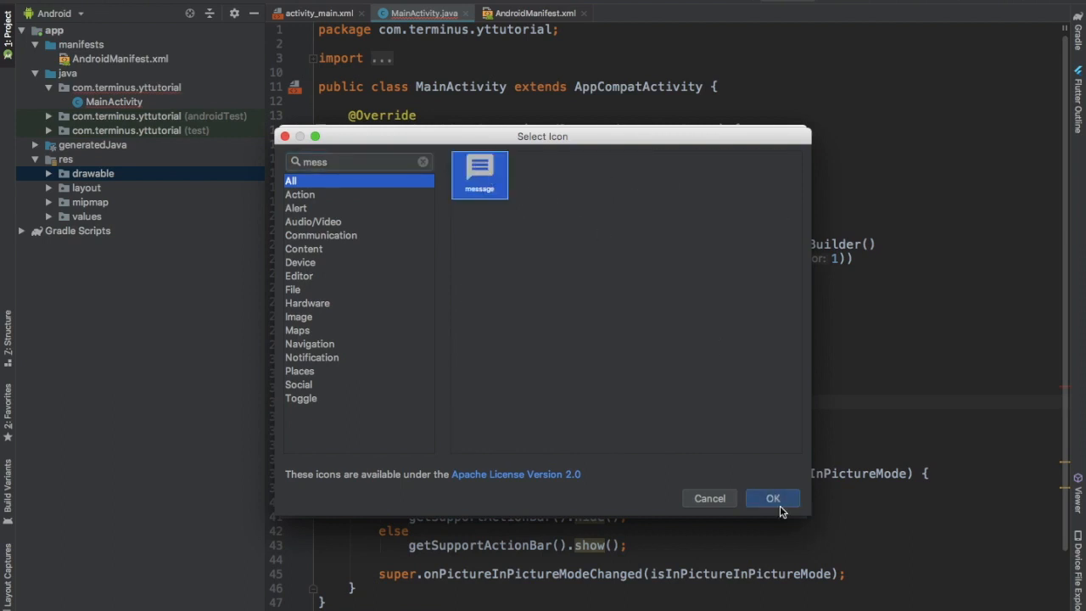
left_click(772, 499)
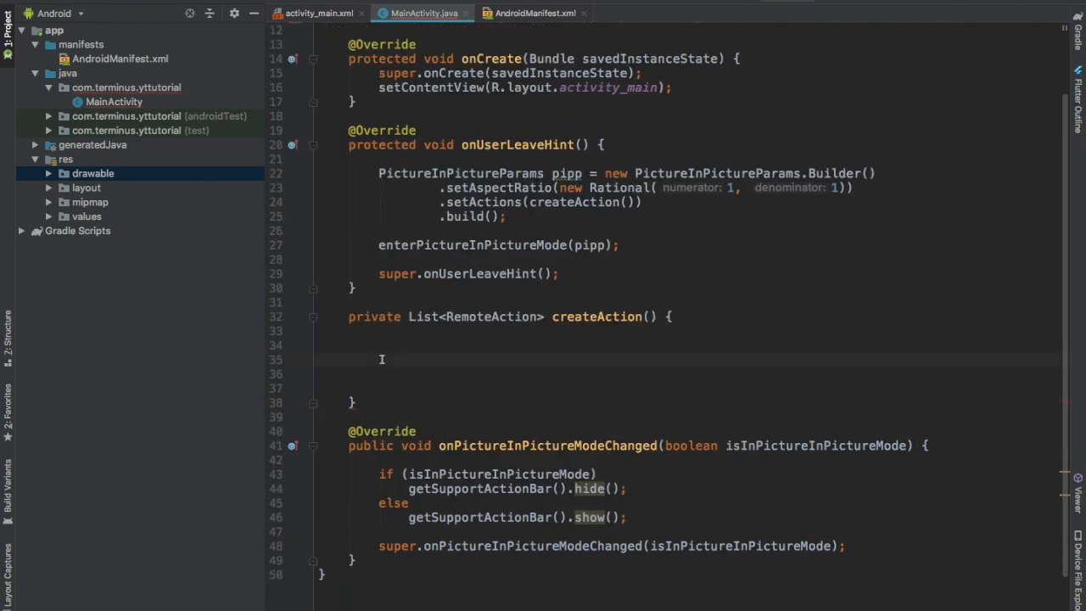
Step: Create an Intent targeting the Receiver class in createAction
type("Intent intent = new Intent(this)")
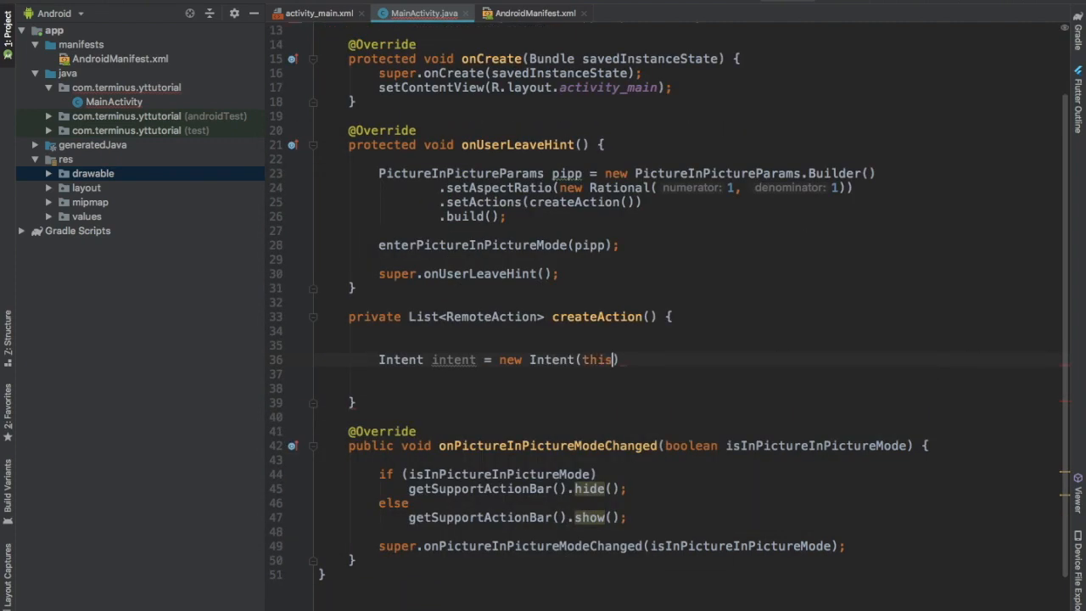
type(", Rec")
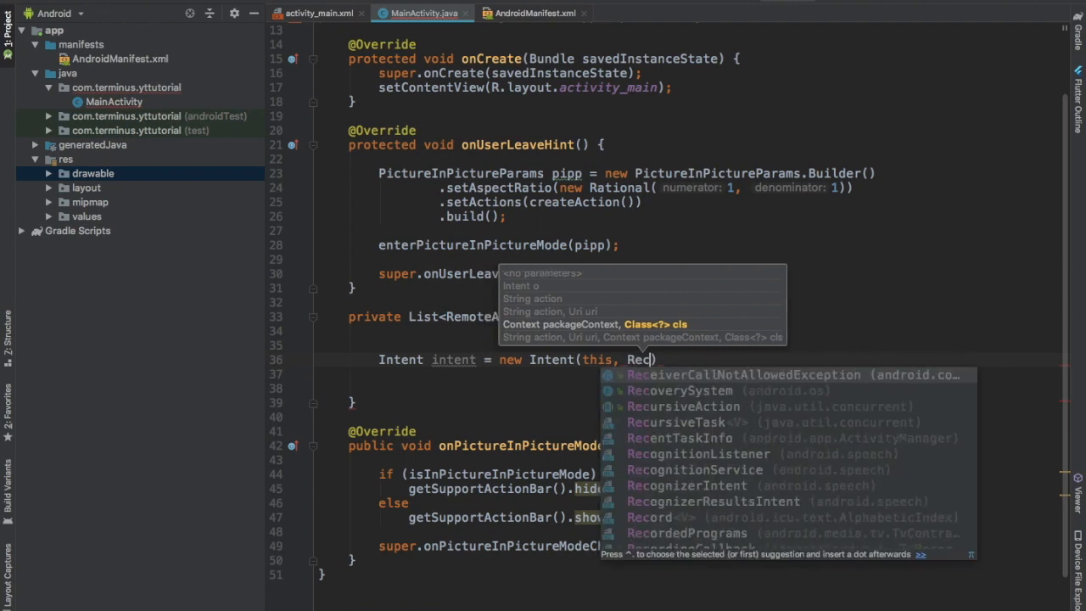
type("Receiver.class")
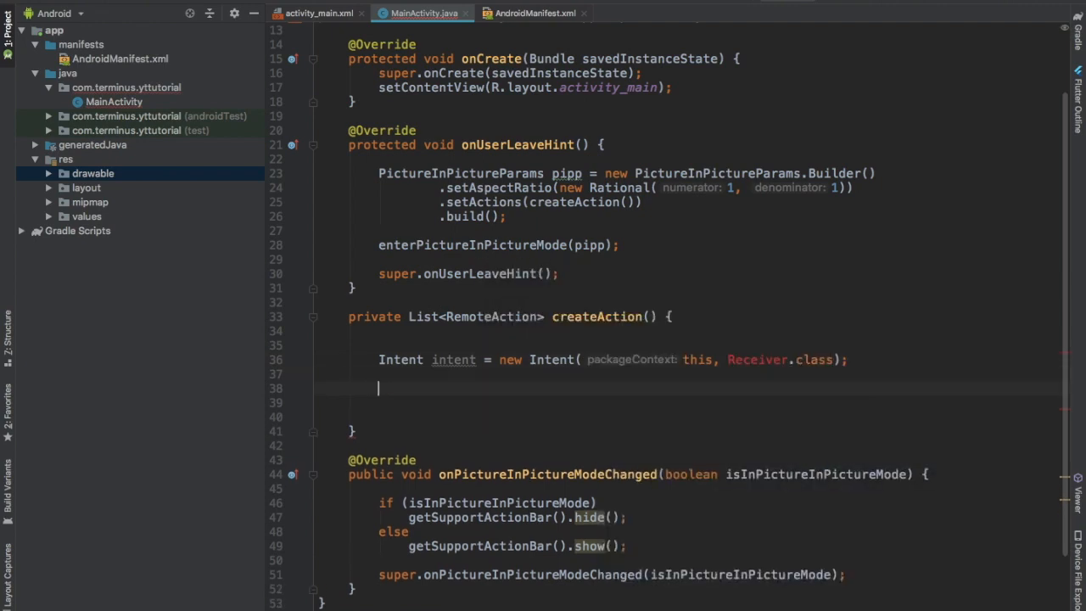
Step: Build a broadcast PendingIntent with this, request code 1, the intent and FLAG_ONE_SHOT
type("PendingIntent")
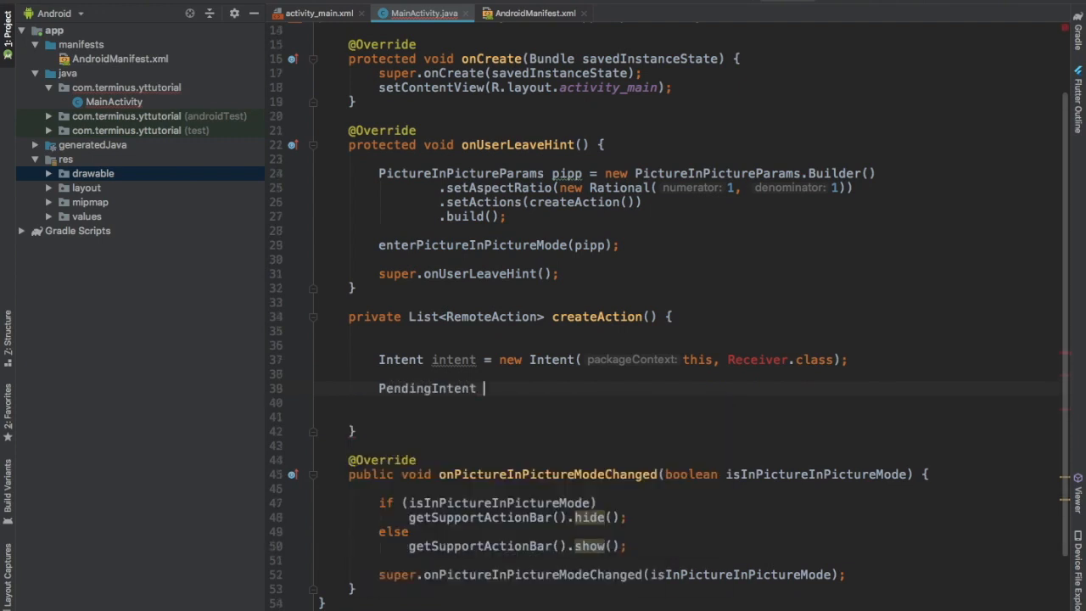
type("pendingIntent = PendingIntent.getBroadcast(")
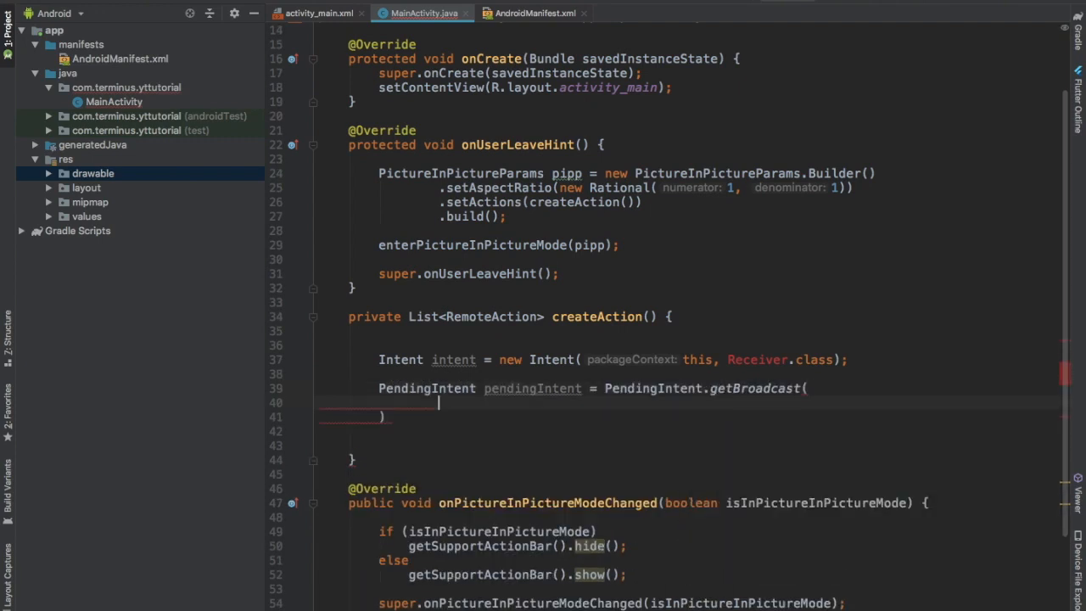
type("this")
type("1,")
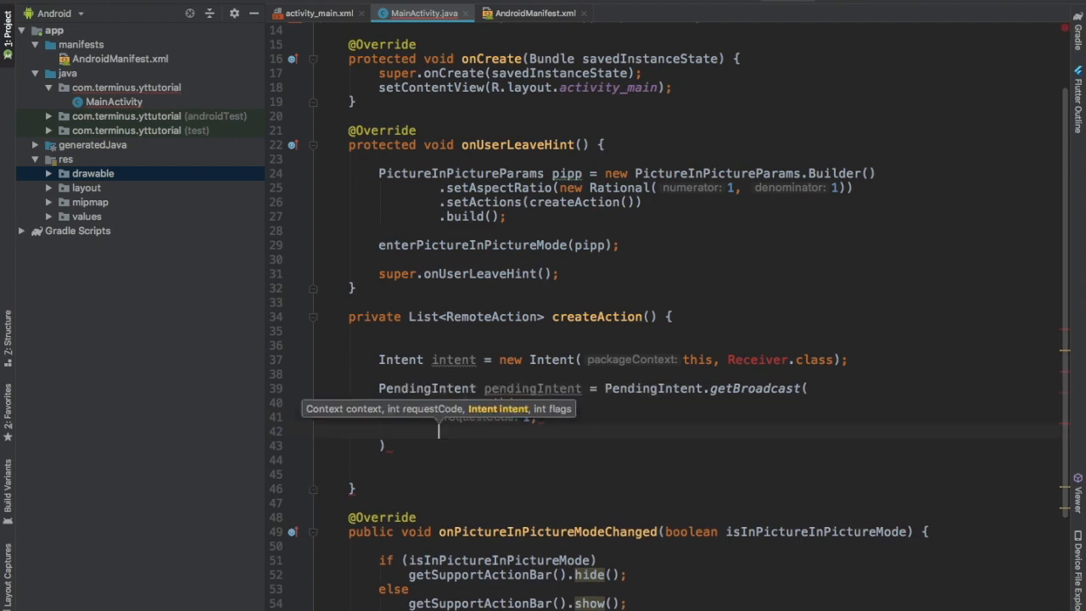
type("intent,")
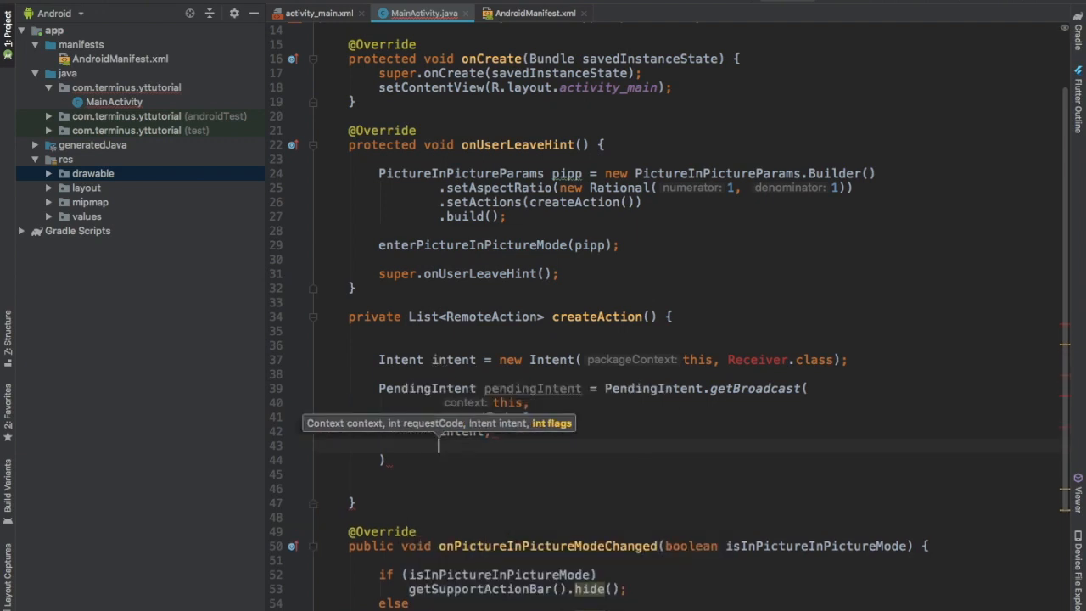
type("FLAG_ONE_SHOT")
type("RemoteAction remoteAction = new RemoteAction(")
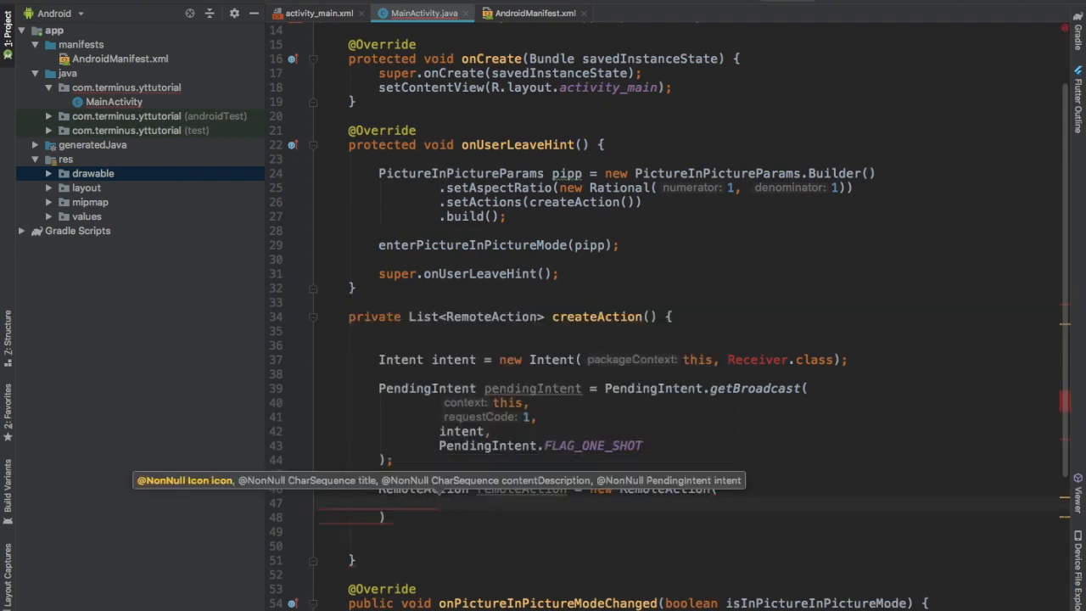
Step: Build a RemoteAction from the ic_message_black_24dp icon, title "Null", "bleh bleh" and the pending intent
type("Icon.createWithResource(")
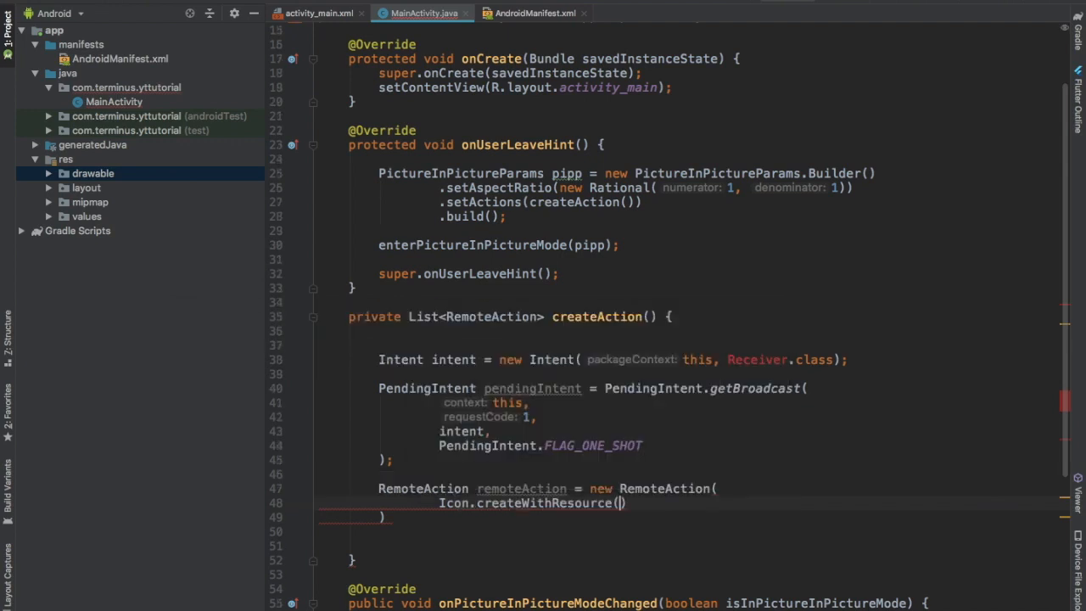
type("this, R.drawable.ic_message_black_24dp")
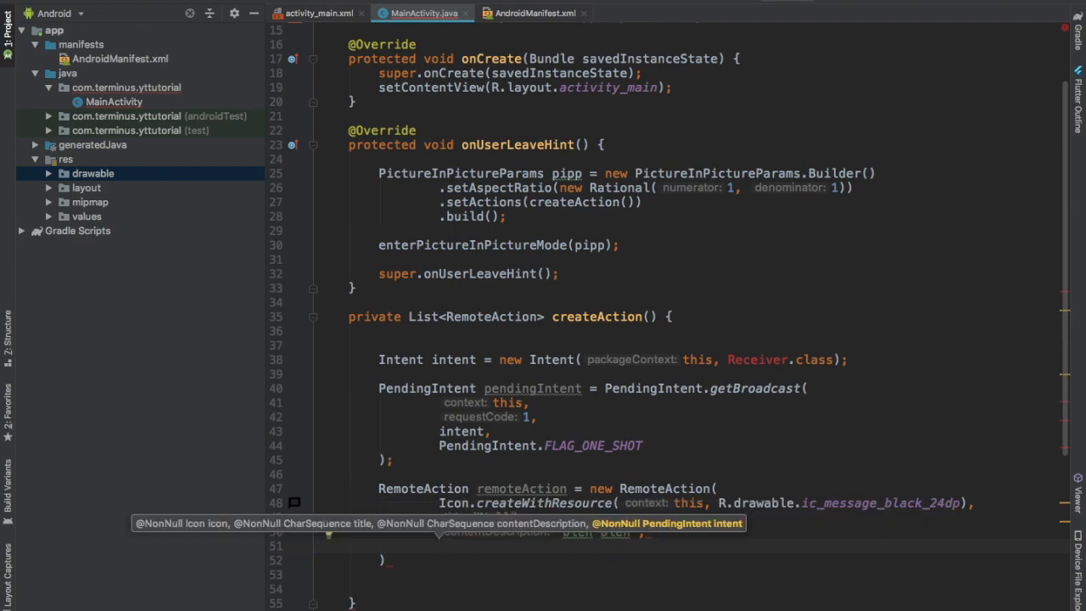
type("List<>")
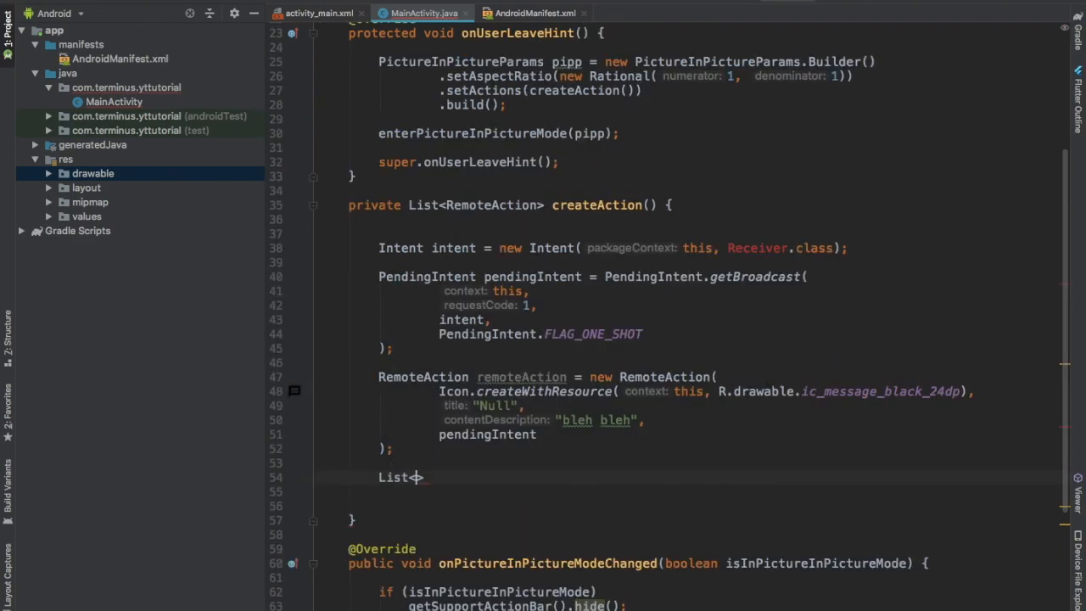
Step: Put the remote action in a new ArrayList<RemoteAction> and return it
type("<RemoteAction>")
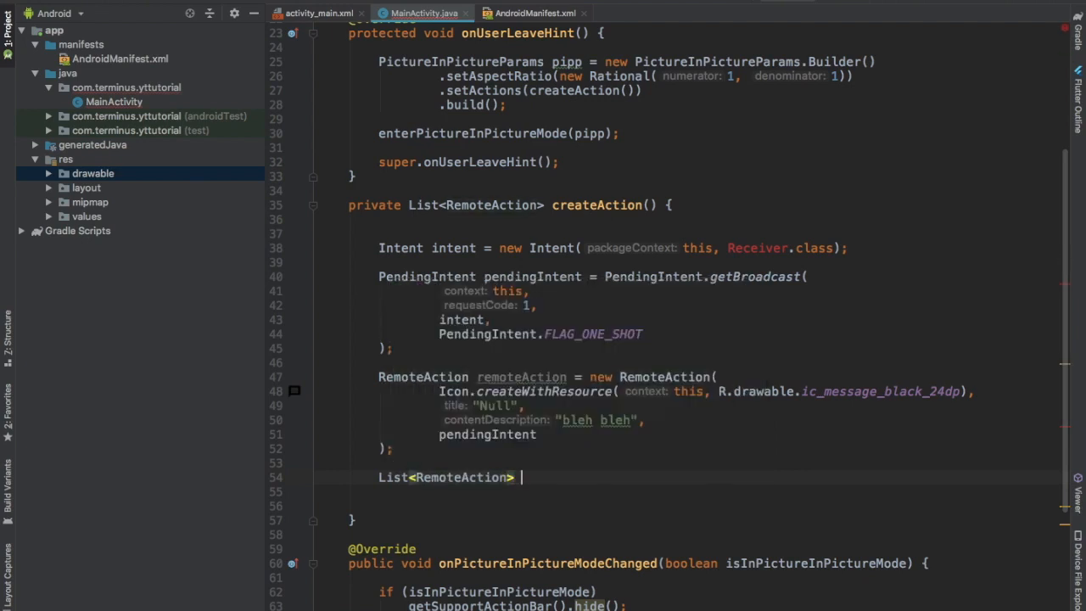
type("list =")
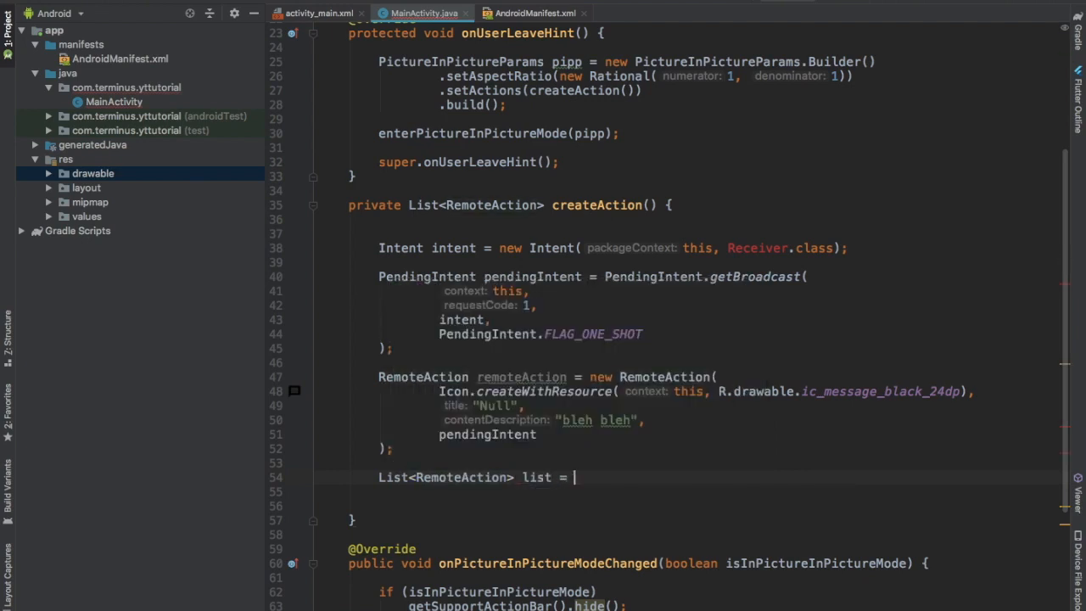
type("new ArrayList<>()")
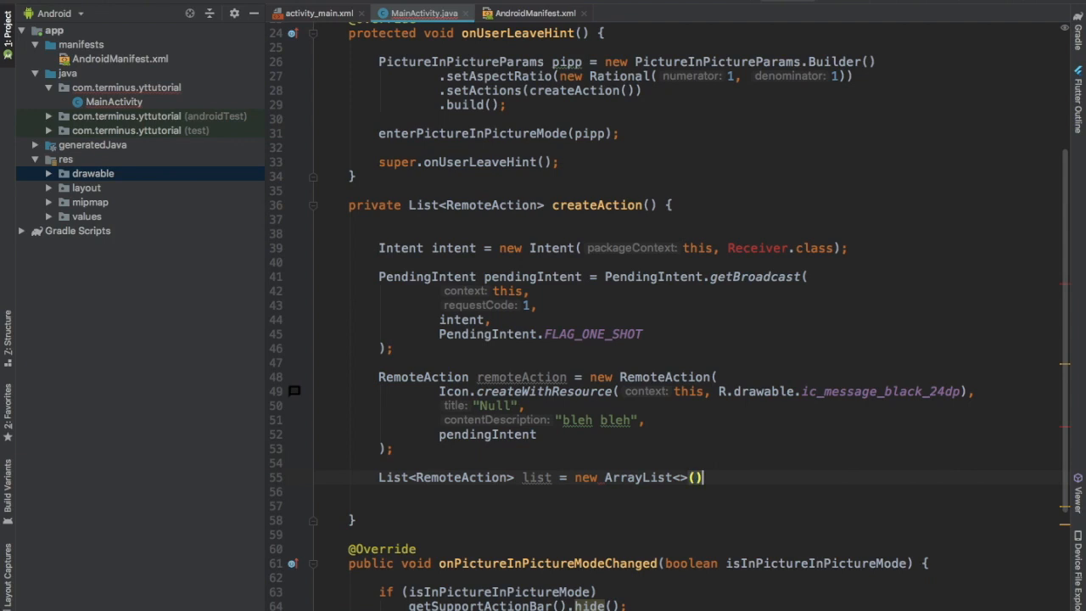
type("list.add(remoteAction);")
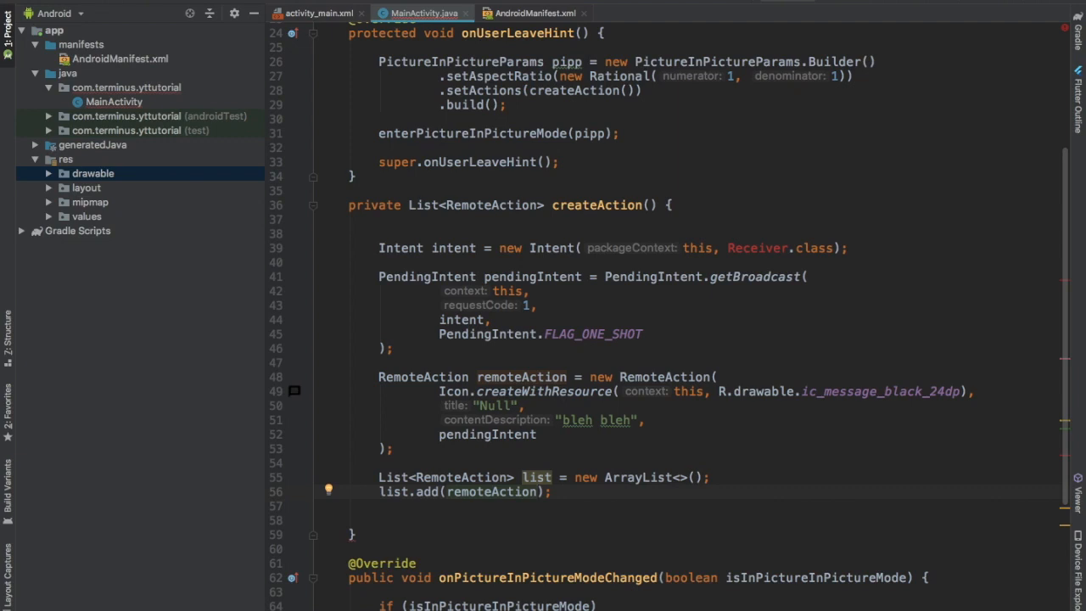
scroll("down", 3)
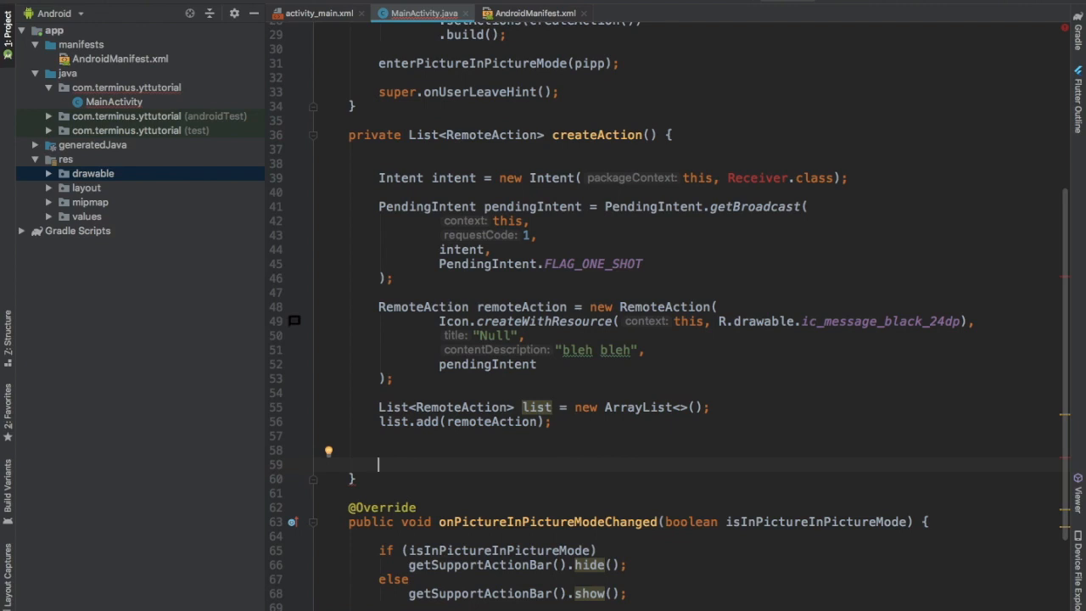
type("return list;")
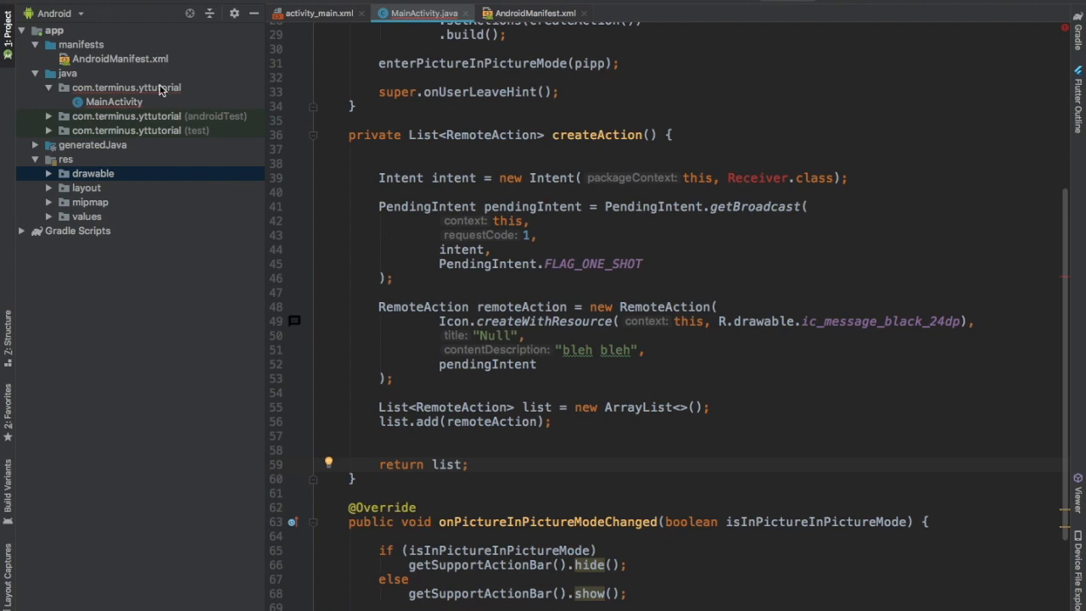
Step: Create a Receiver Java class extending BroadcastReceiver with an onReceive stub
right_click(125, 87)
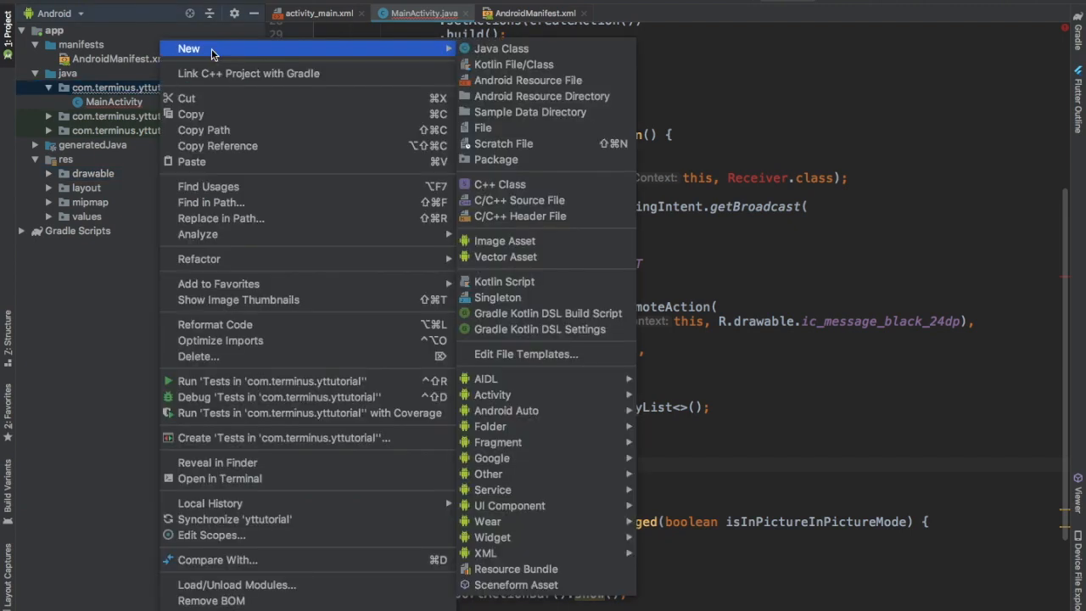
left_click(500, 47)
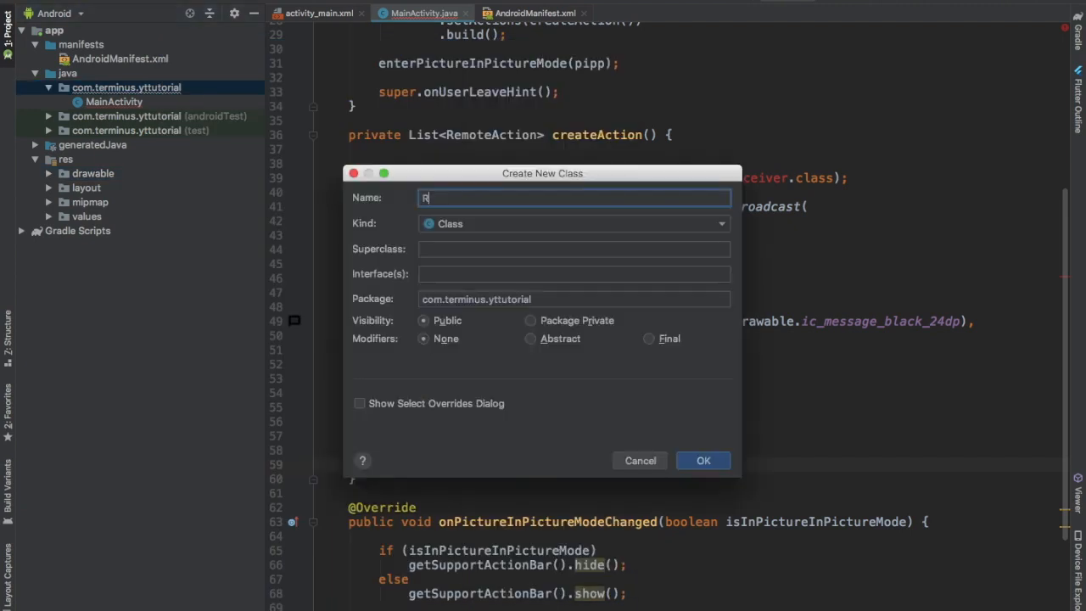
left_click(702, 460)
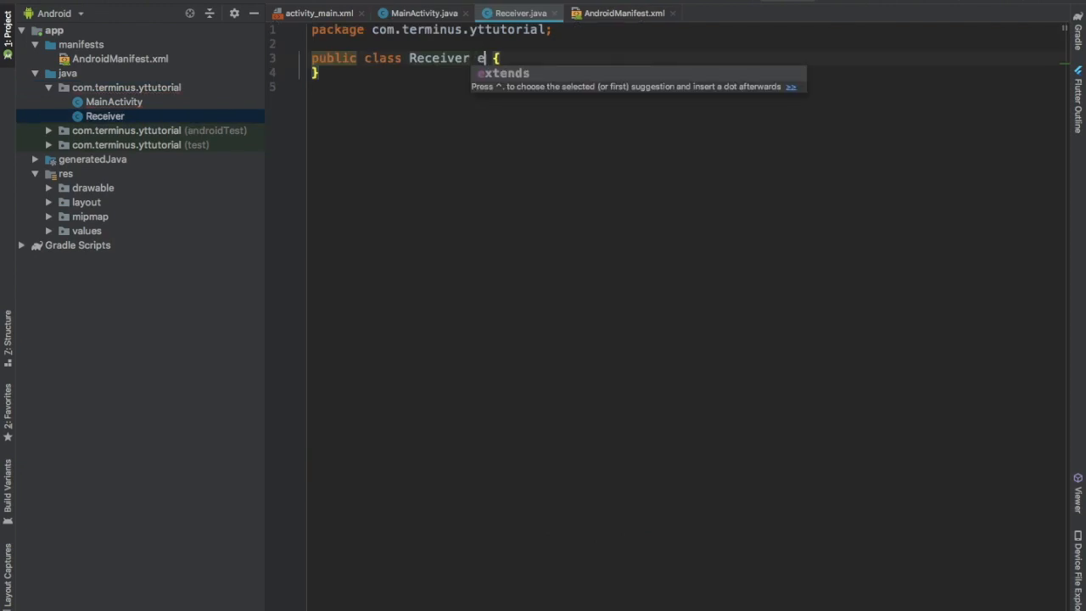
type("xtends BroadcastReceiver")
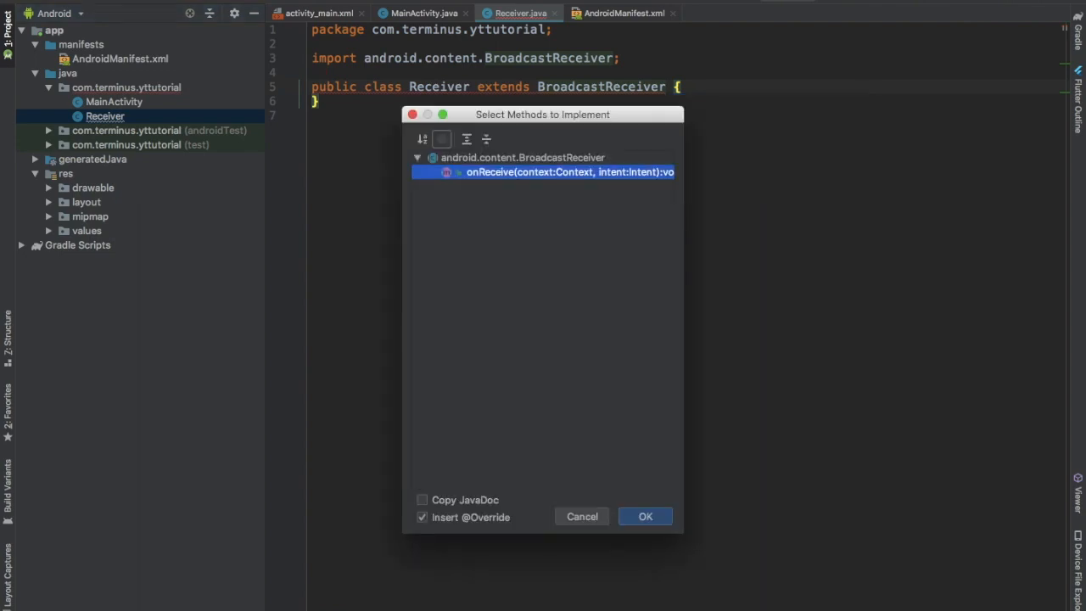
left_click(645, 516)
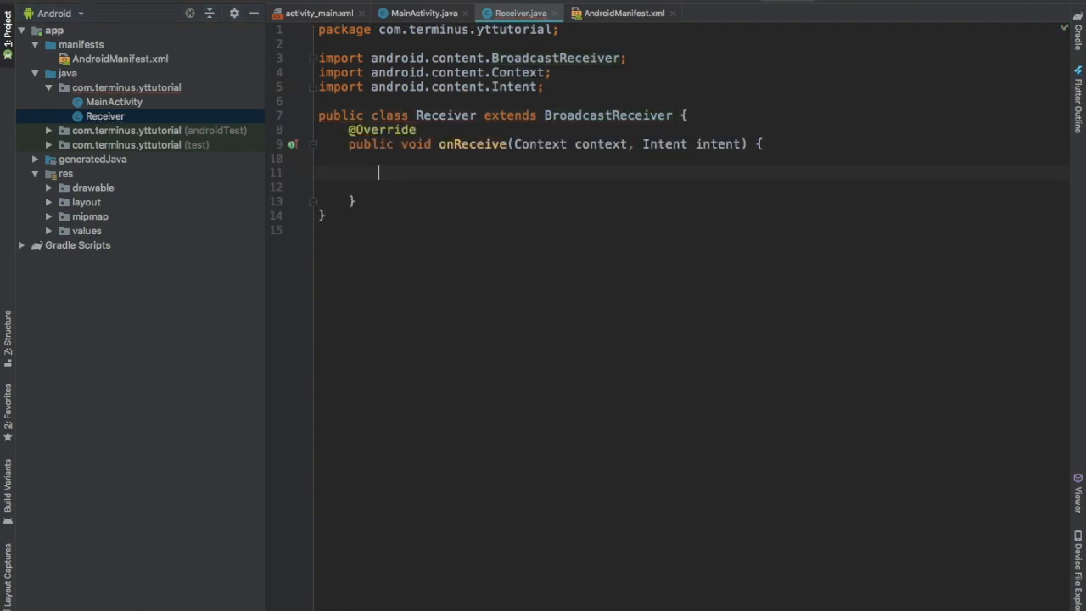
Step: Show a long toast saying "It's picture in picture" in onReceive
type("Toast.makeText(context, \"It's")
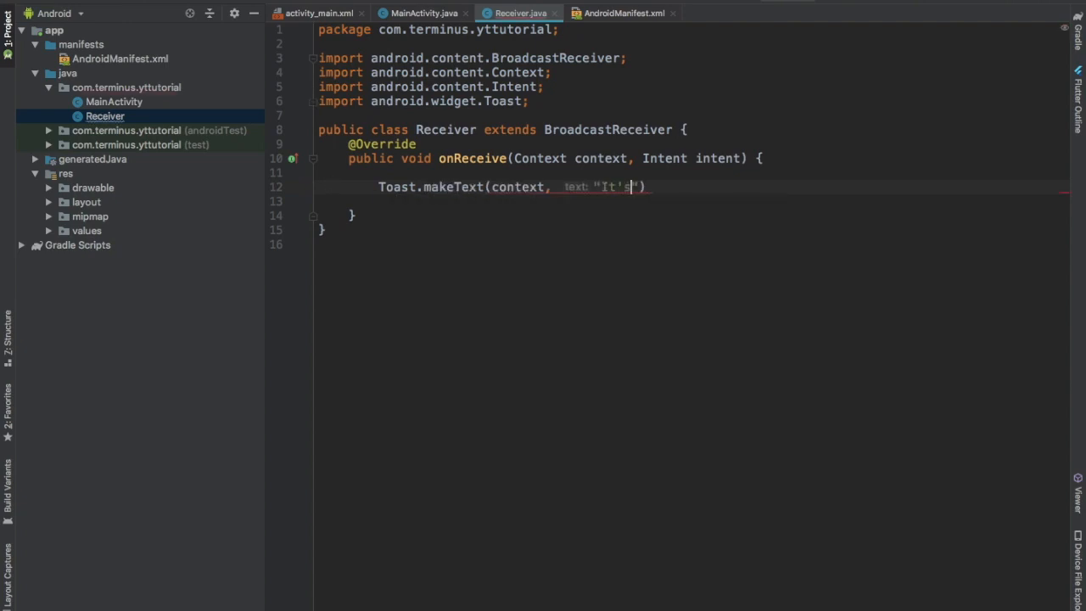
type("pictu")
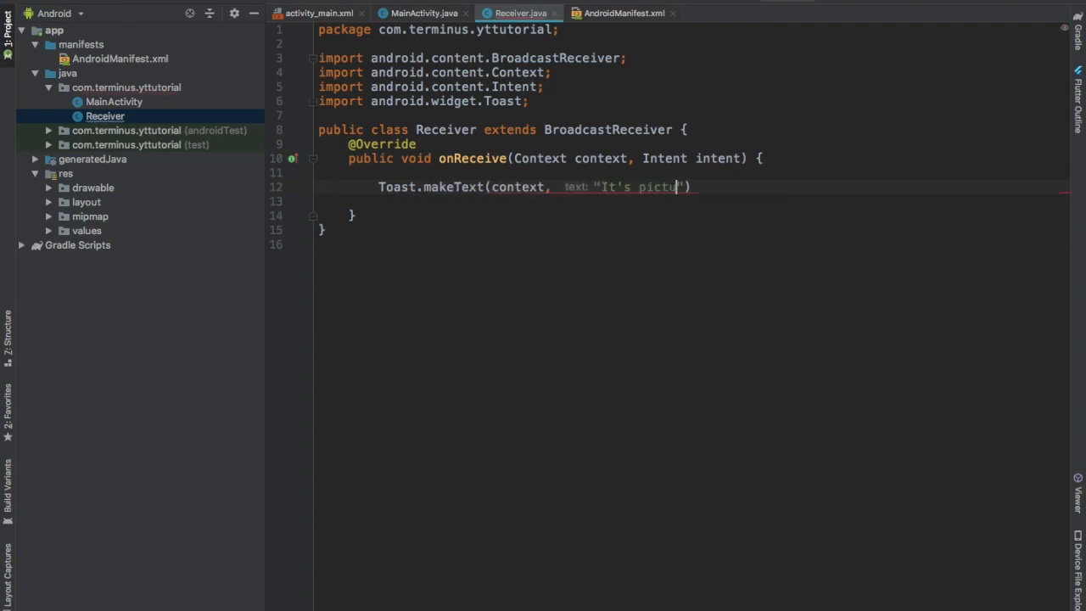
type("re in picture\", Toast.LENGTH_LONG).show();")
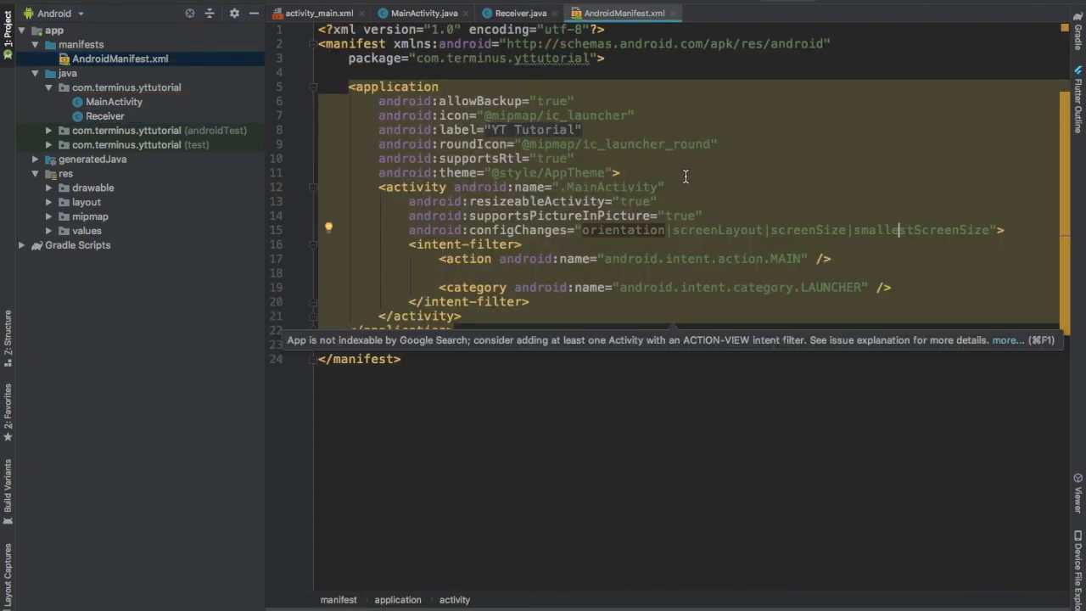
Step: Run the app on the emulator so Hello World shows full screen again
left_click(620, 173)
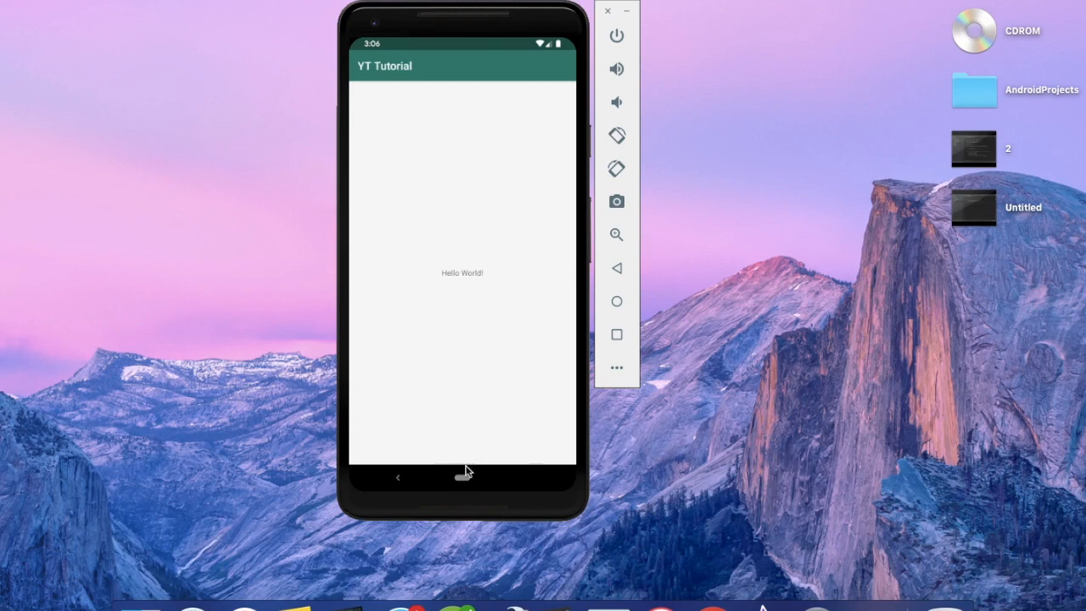
mouse_move(465, 478)
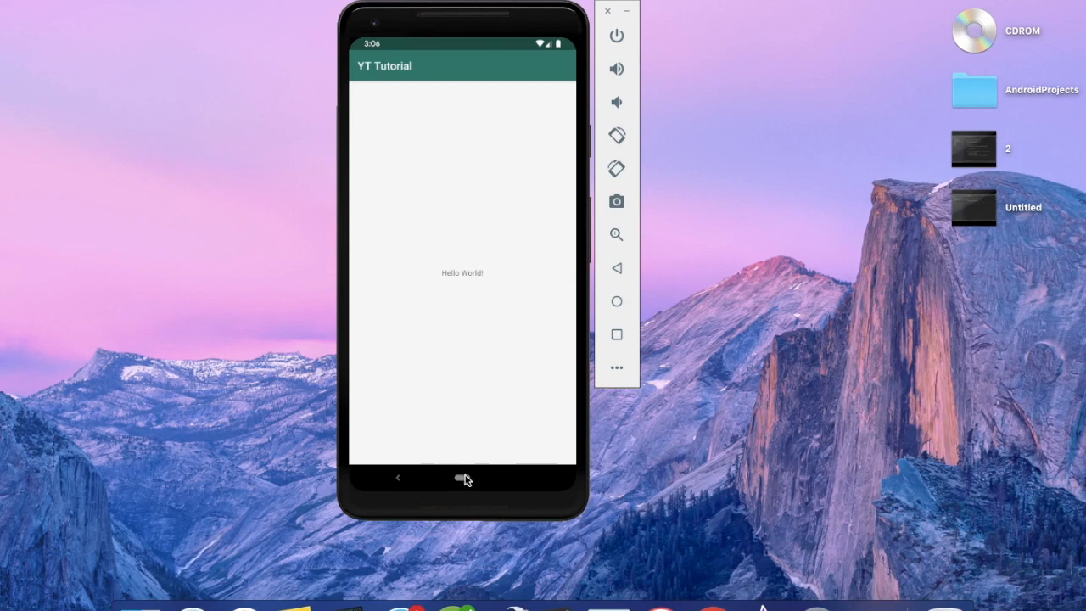
Step: Go Home on the emulator so the app shrinks into a picture-in-picture window
left_click(462, 479)
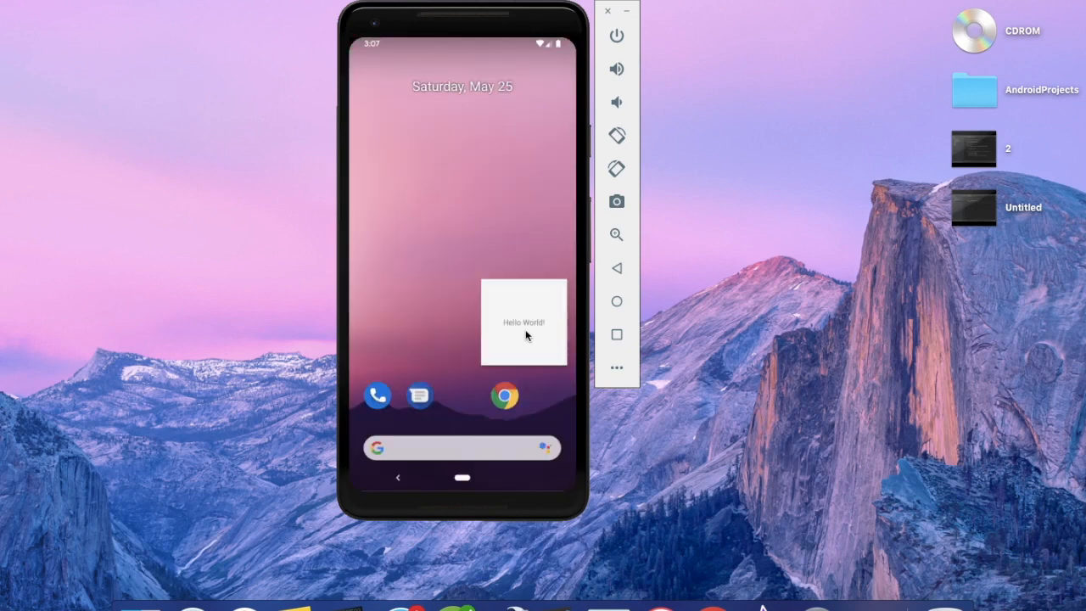